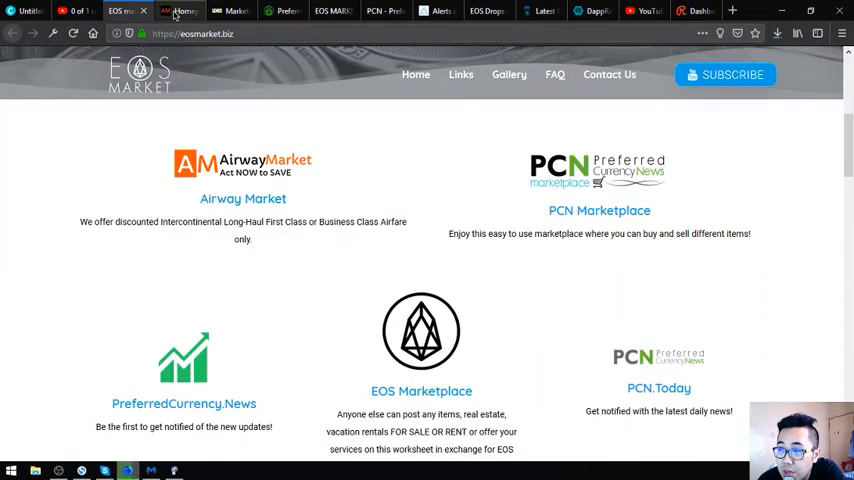
Step: Switch to the AirwayMarket tab showing airwaymarket.com's flight quote request form
{"action": "left_click", "coordinate": [242, 199]}
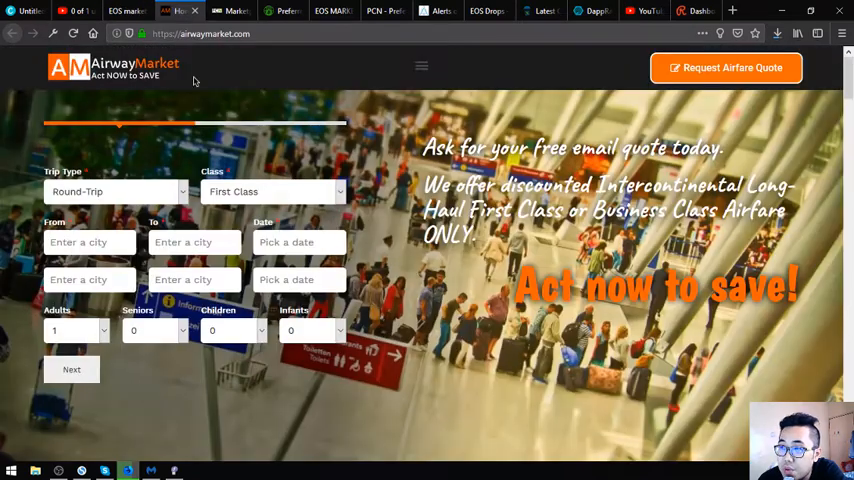
{"action": "mouse_move", "coordinate": [293, 265]}
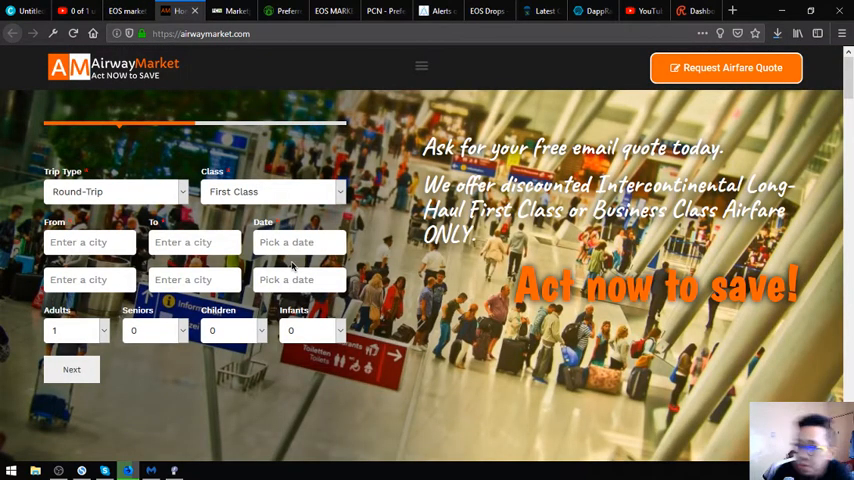
{"action": "mouse_move", "coordinate": [390, 257]}
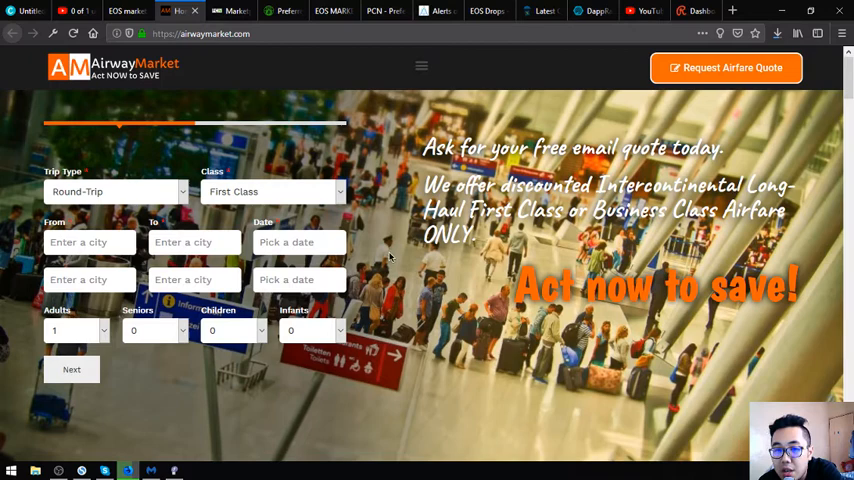
{"action": "mouse_move", "coordinate": [333, 235]}
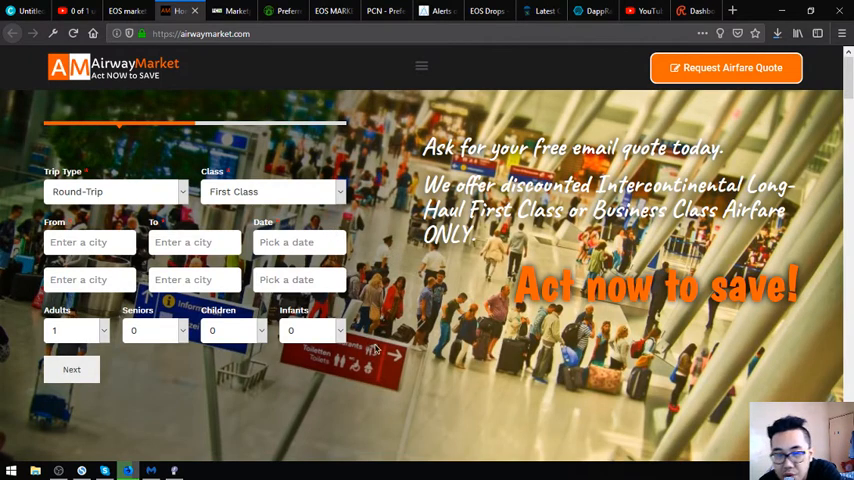
{"action": "mouse_move", "coordinate": [318, 250]}
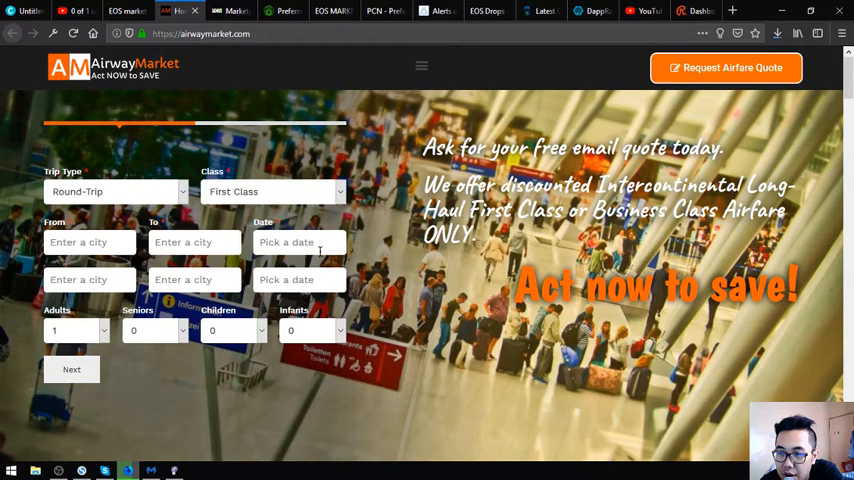
{"action": "mouse_move", "coordinate": [112, 175]}
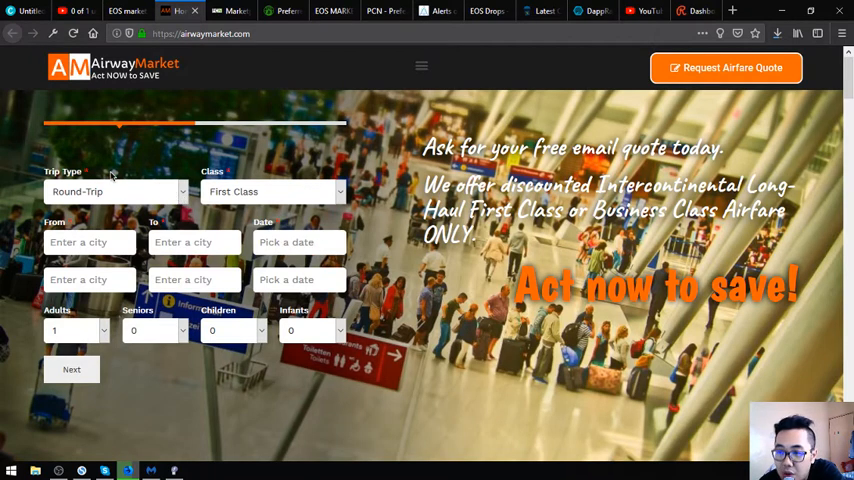
{"action": "mouse_move", "coordinate": [725, 35]}
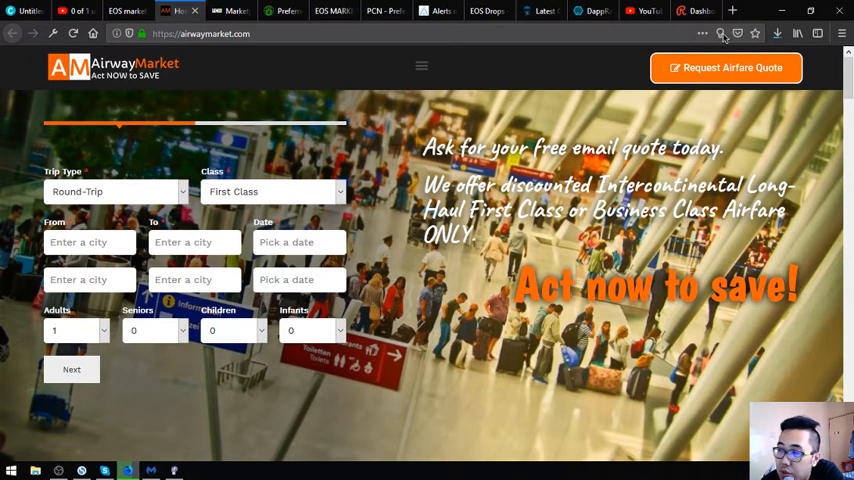
{"action": "mouse_move", "coordinate": [441, 266]}
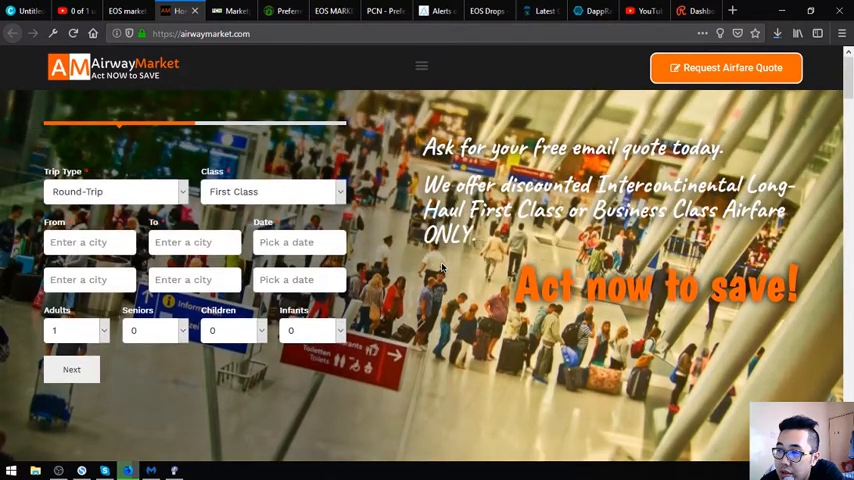
{"action": "scroll", "scroll_direction": "down", "scroll_amount": 3}
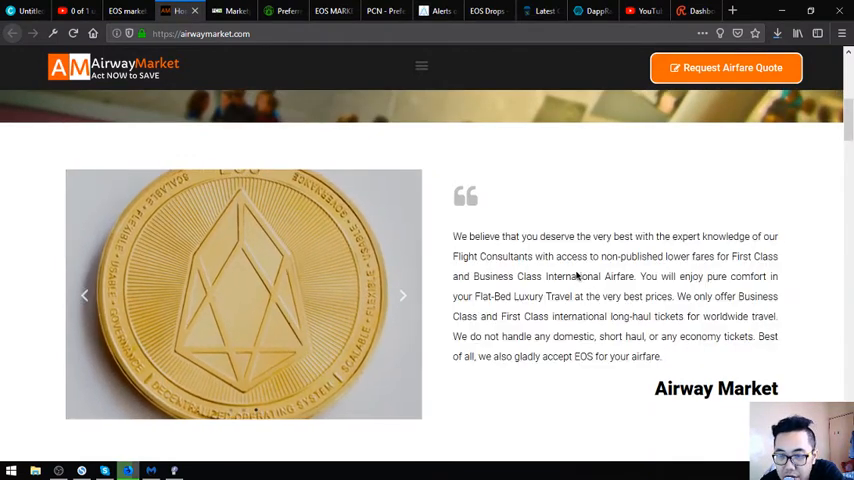
{"action": "scroll", "scroll_direction": "down", "scroll_amount": 3}
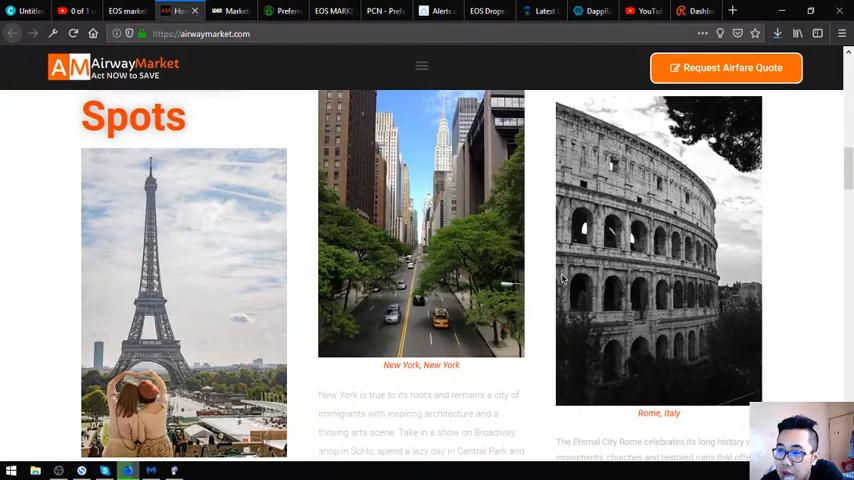
{"action": "scroll", "scroll_direction": "up", "scroll_amount": 3}
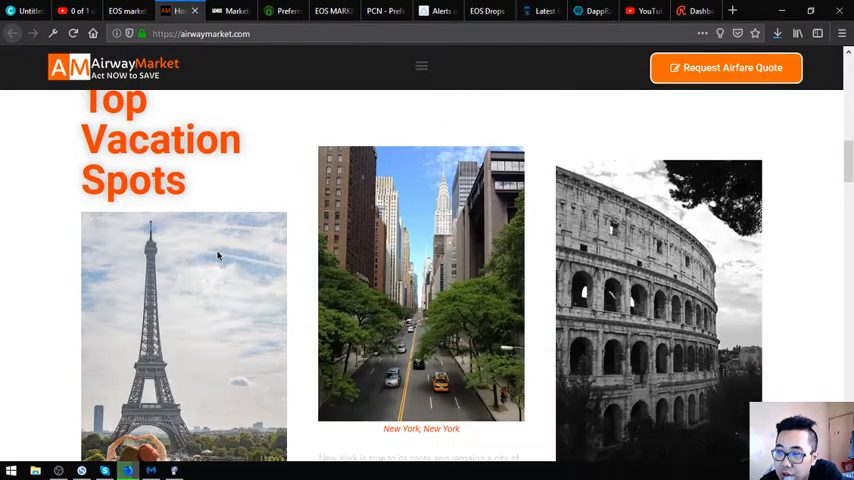
{"action": "scroll", "scroll_direction": "down", "scroll_amount": 3}
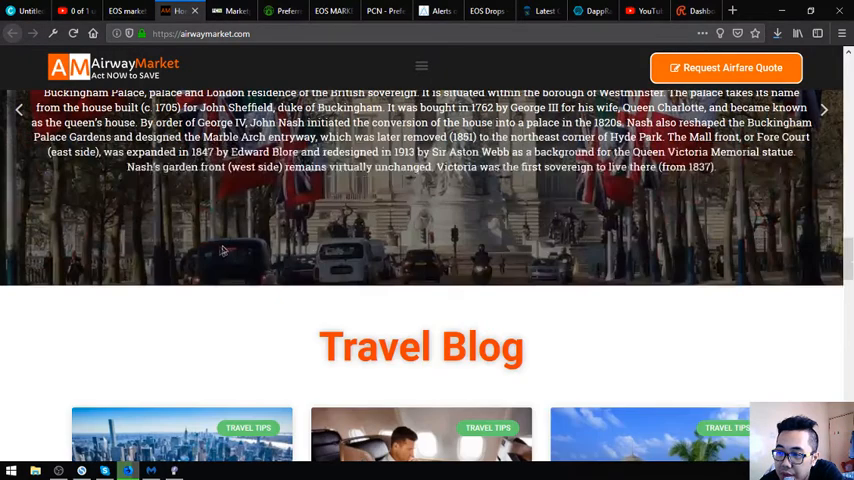
{"action": "scroll", "scroll_direction": "down", "scroll_amount": 3}
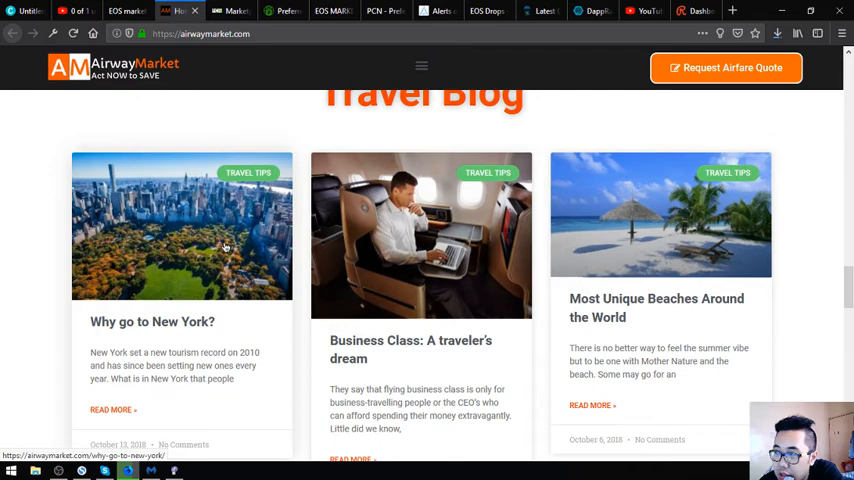
{"action": "scroll", "scroll_direction": "down", "scroll_amount": 3}
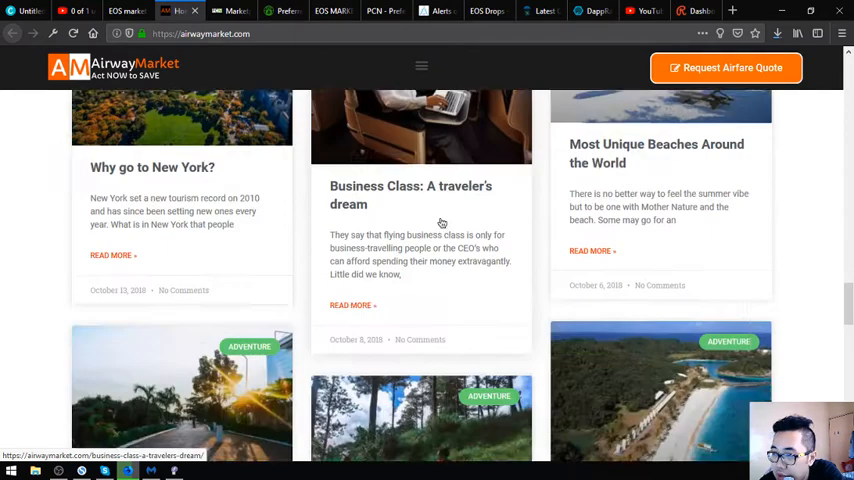
{"action": "scroll", "scroll_direction": "down", "scroll_amount": 3}
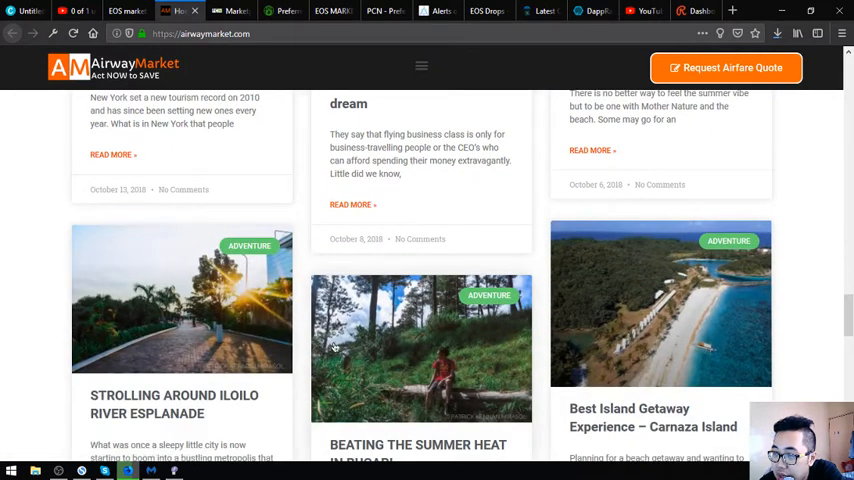
{"action": "scroll", "scroll_direction": "down", "scroll_amount": 3}
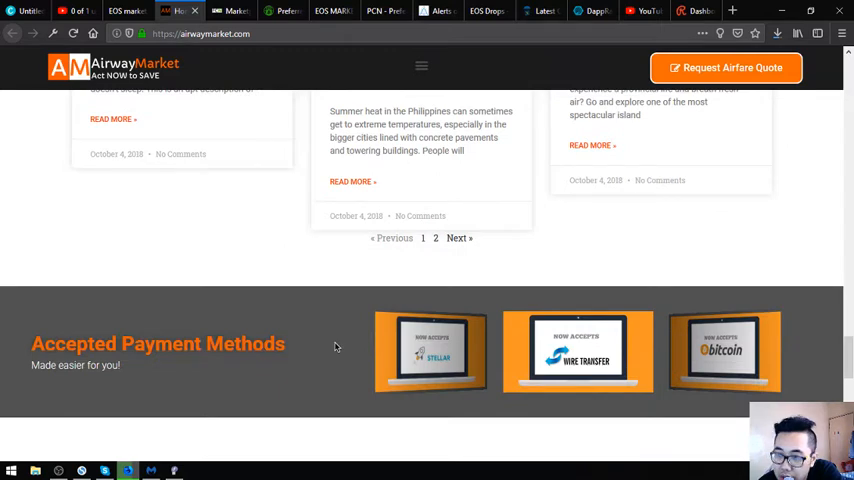
{"action": "mouse_move", "coordinate": [548, 394]}
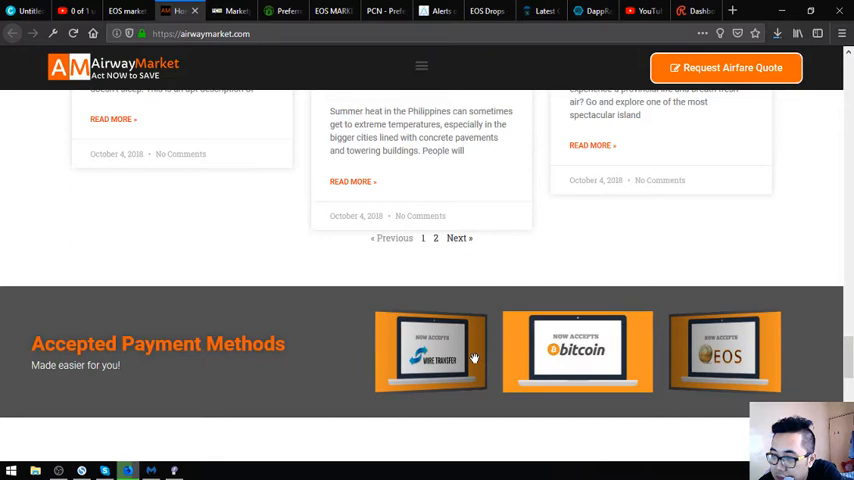
{"action": "scroll", "scroll_direction": "down", "scroll_amount": 3}
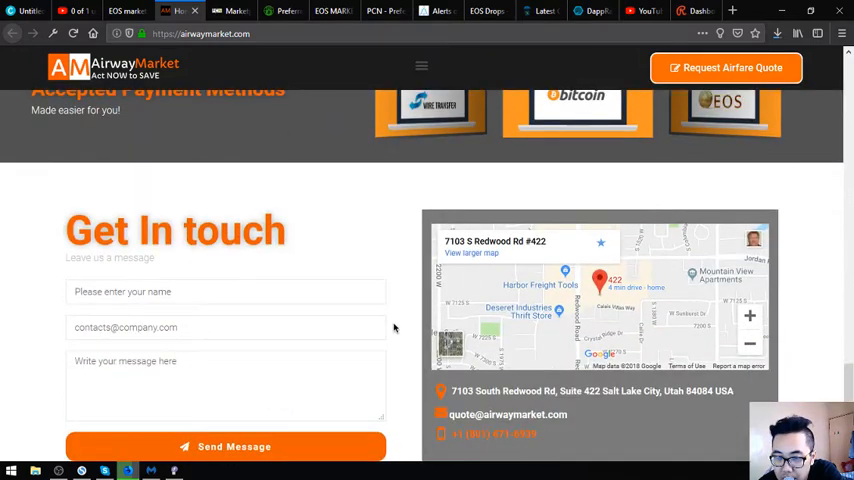
{"action": "mouse_move", "coordinate": [418, 314]}
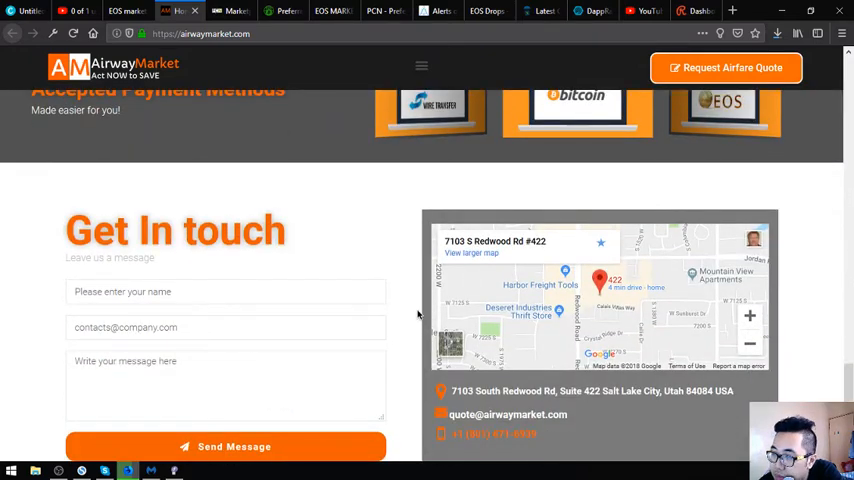
{"action": "scroll", "scroll_direction": "up", "scroll_amount": 3}
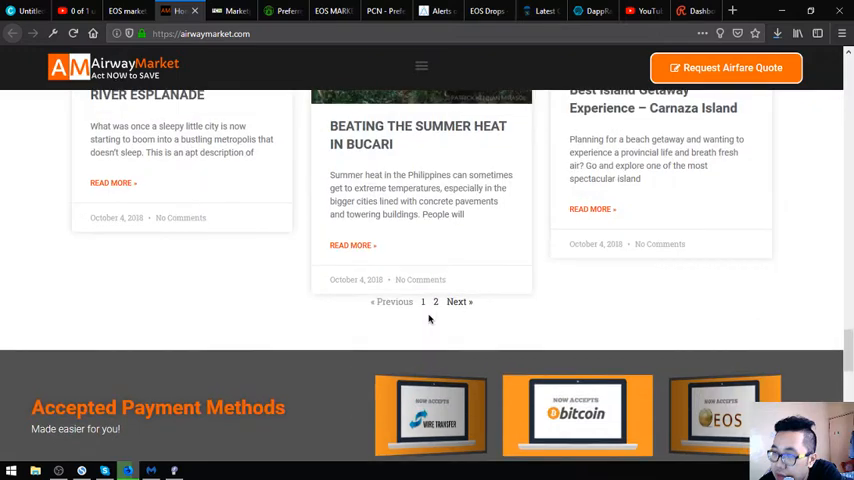
{"action": "scroll", "scroll_direction": "up", "scroll_amount": 3}
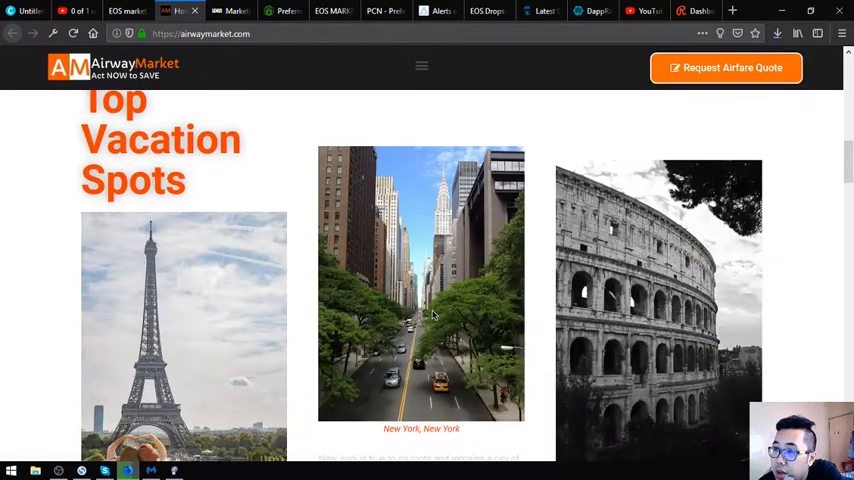
{"action": "scroll", "scroll_direction": "up", "scroll_amount": 3}
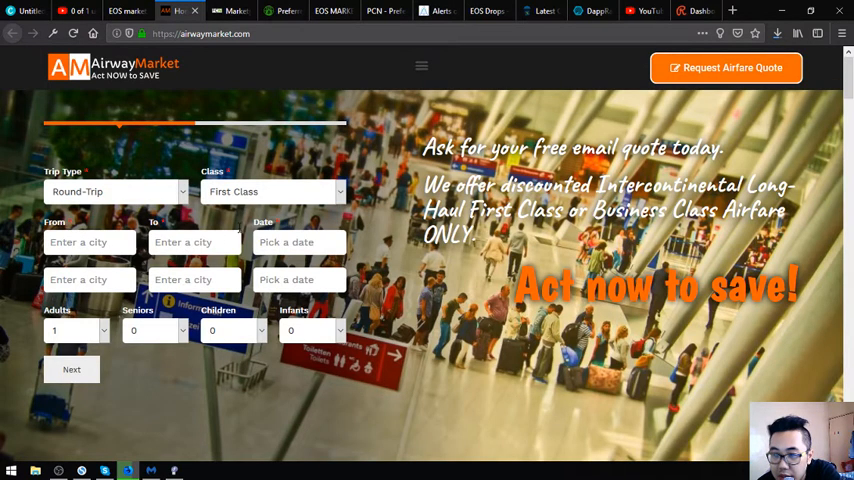
{"action": "mouse_move", "coordinate": [245, 210]}
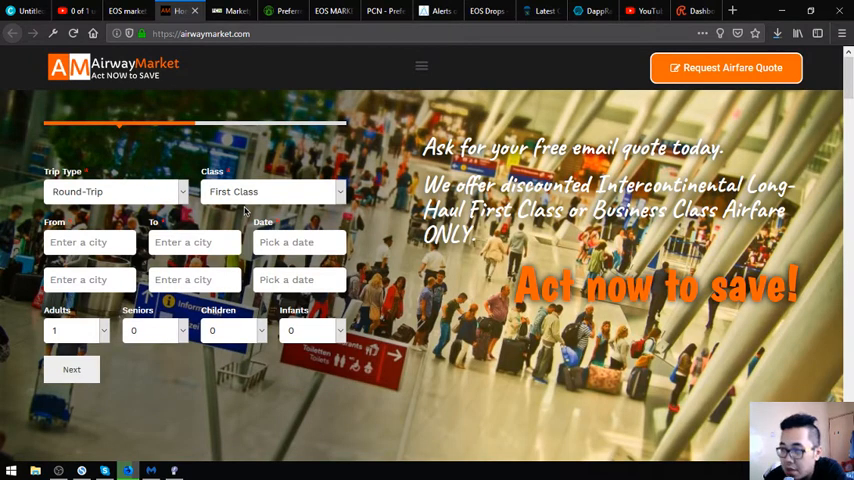
{"action": "mouse_move", "coordinate": [360, 222]}
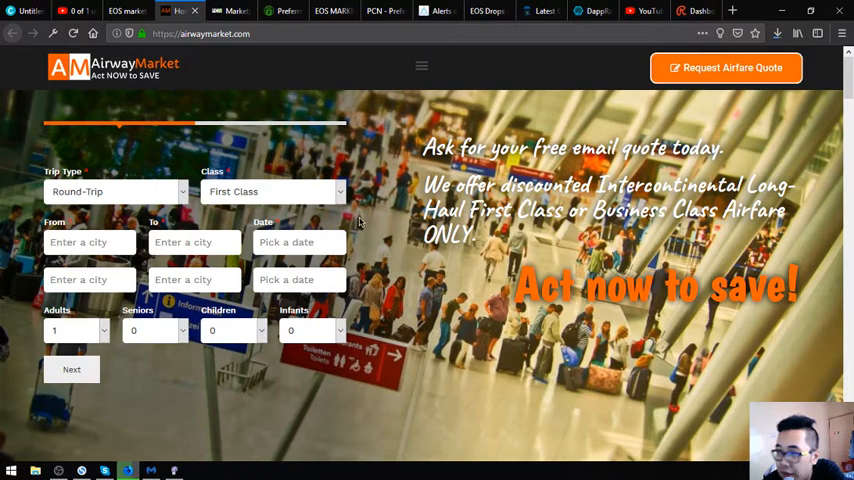
{"action": "mouse_move", "coordinate": [375, 158]}
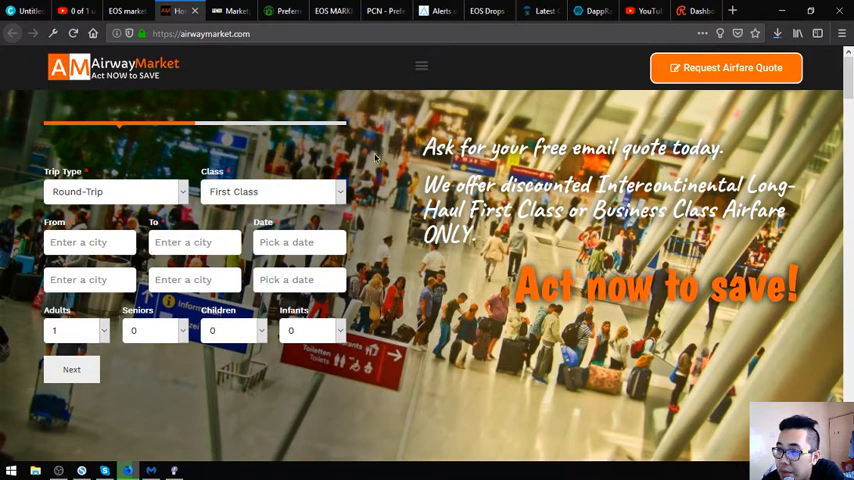
{"action": "mouse_move", "coordinate": [395, 217]}
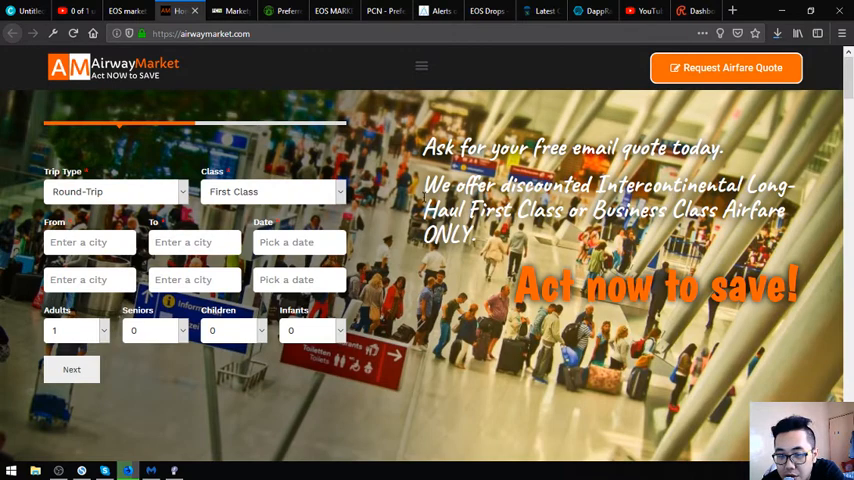
{"action": "mouse_move", "coordinate": [401, 227]}
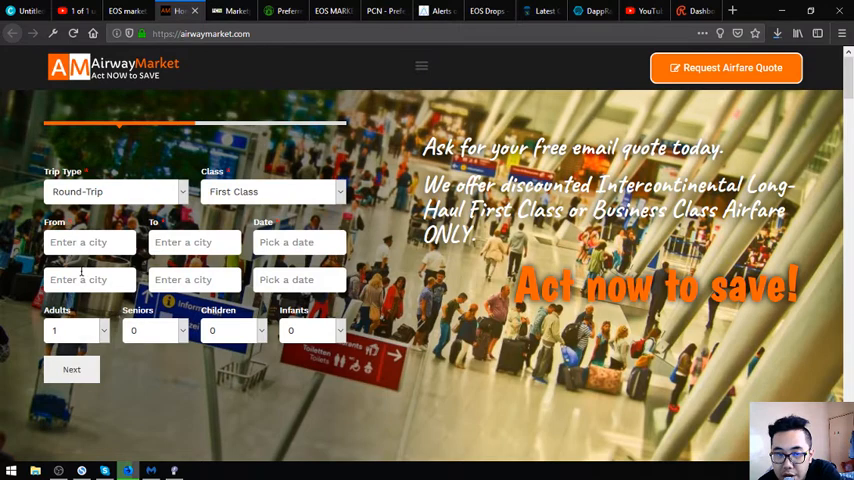
{"action": "mouse_move", "coordinate": [368, 271]}
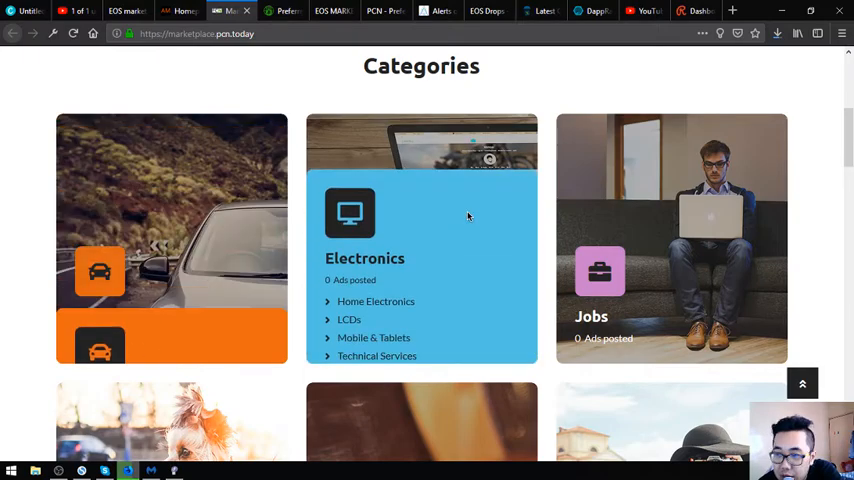
Step: Browse PCN.Today's categories, ads and featured members, then return to the EOS Market tab
{"action": "scroll", "scroll_direction": "up", "scroll_amount": 3}
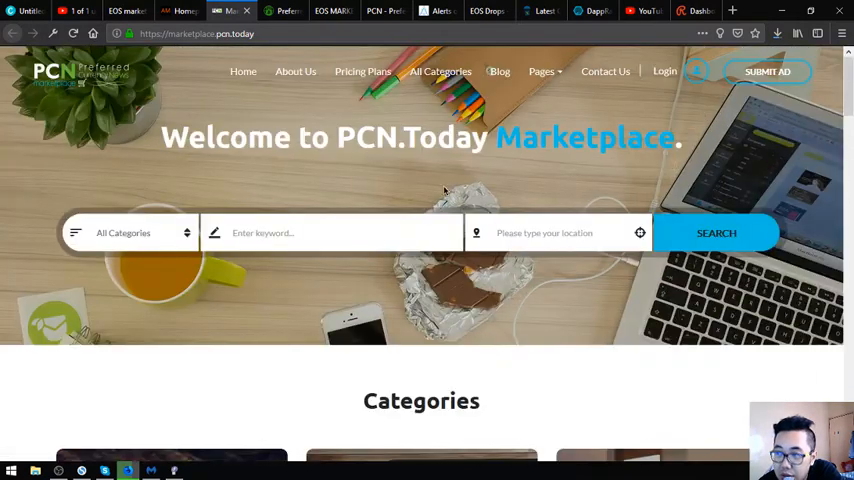
{"action": "mouse_move", "coordinate": [388, 197]}
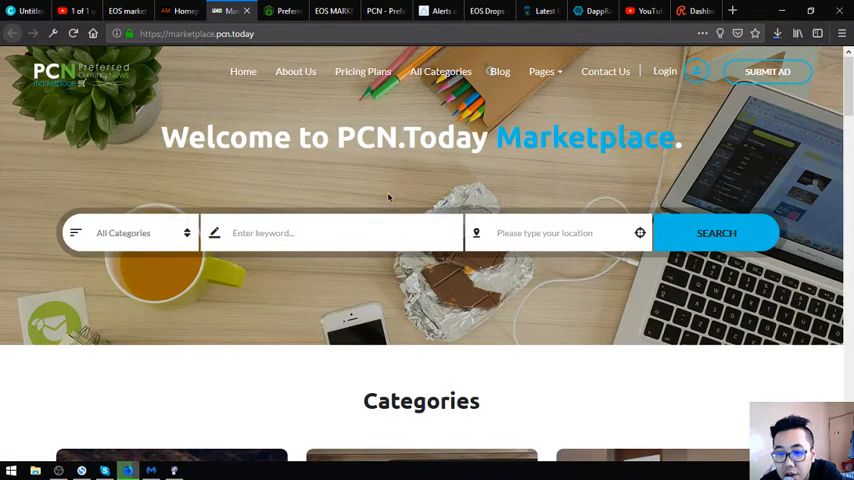
{"action": "scroll", "scroll_direction": "down", "scroll_amount": 3}
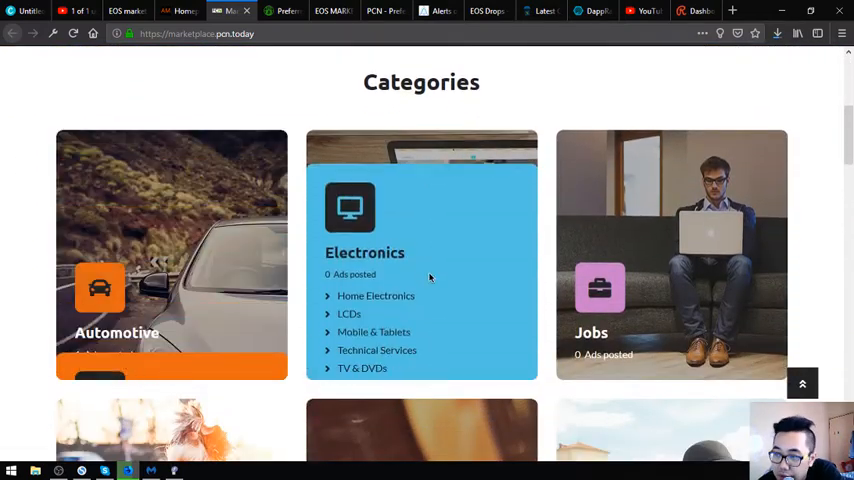
{"action": "scroll", "scroll_direction": "down", "scroll_amount": 3}
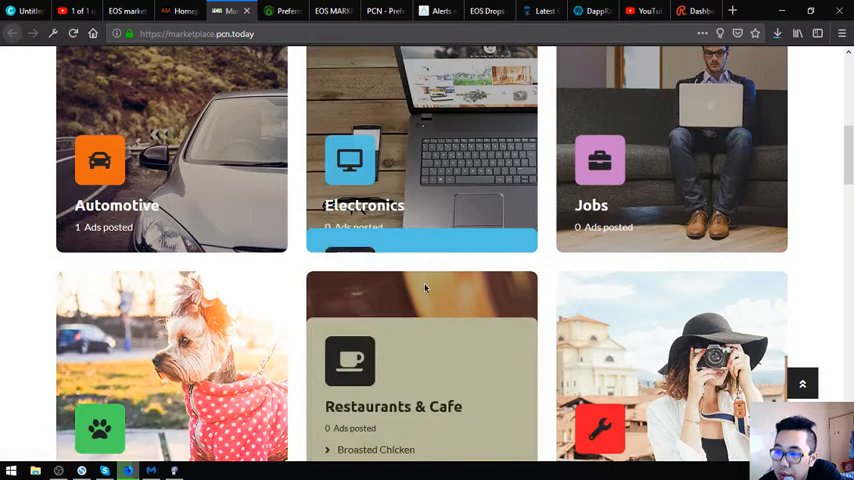
{"action": "scroll", "scroll_direction": "down", "scroll_amount": 3}
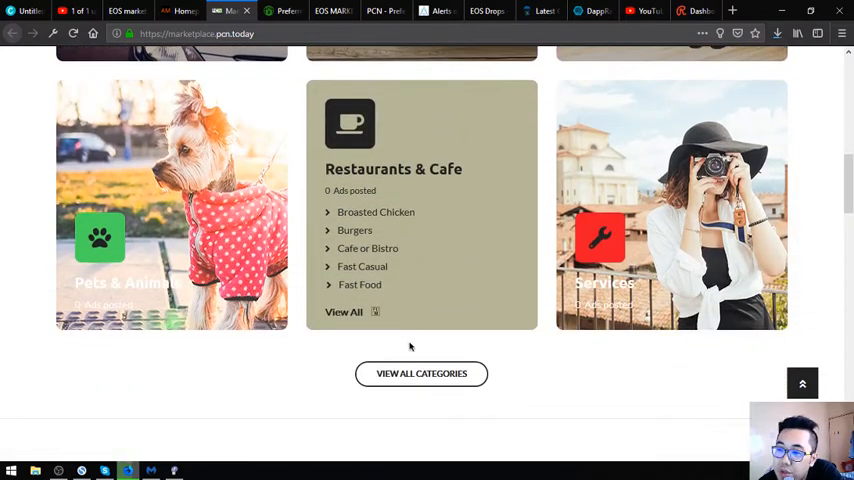
{"action": "scroll", "scroll_direction": "up", "scroll_amount": 3}
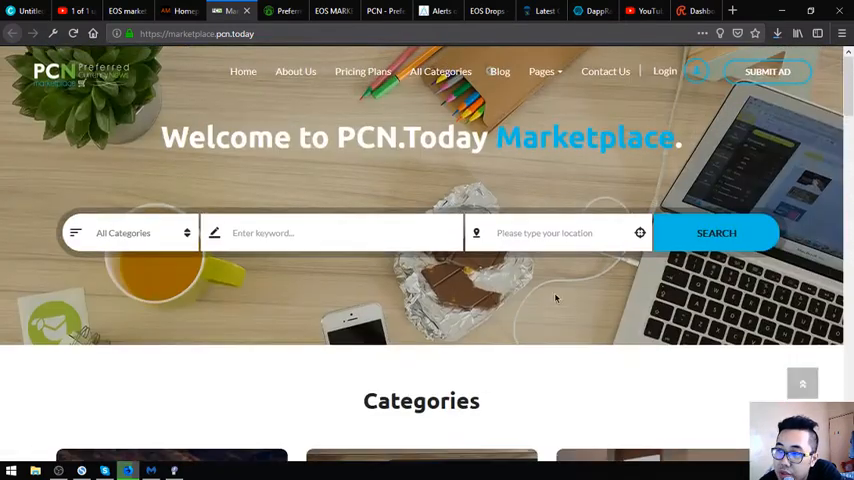
{"action": "mouse_move", "coordinate": [379, 164]}
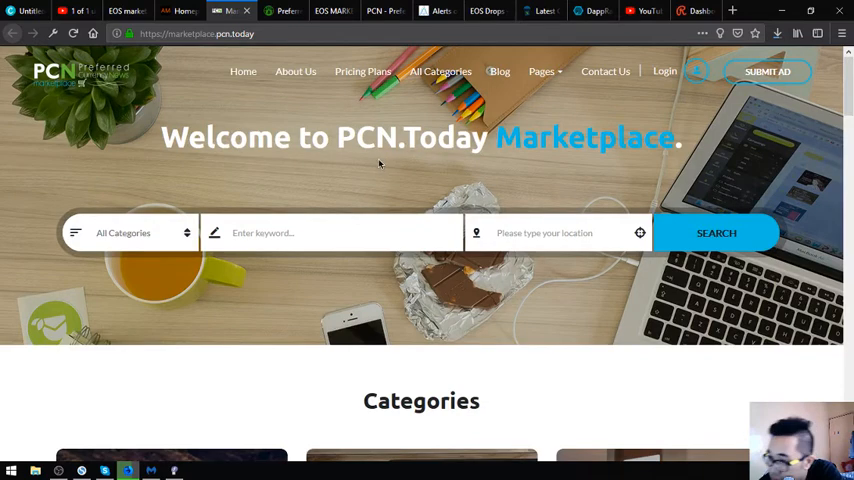
{"action": "mouse_move", "coordinate": [442, 152]}
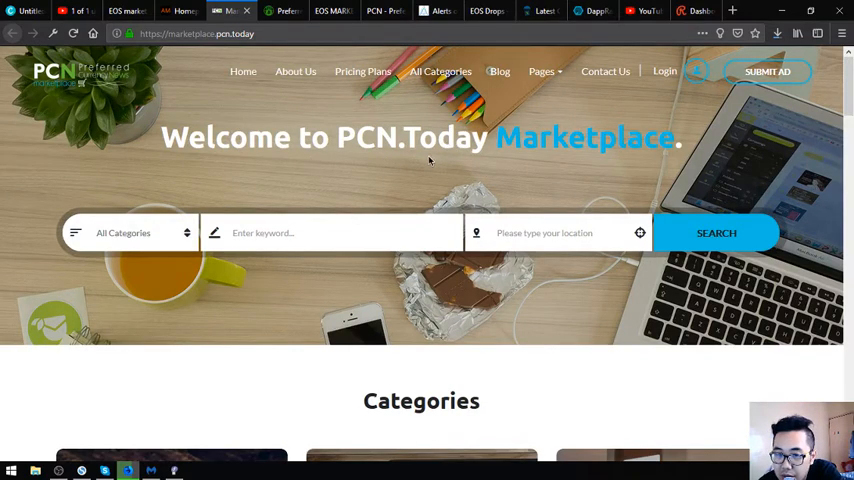
{"action": "scroll", "scroll_direction": "down", "scroll_amount": 3}
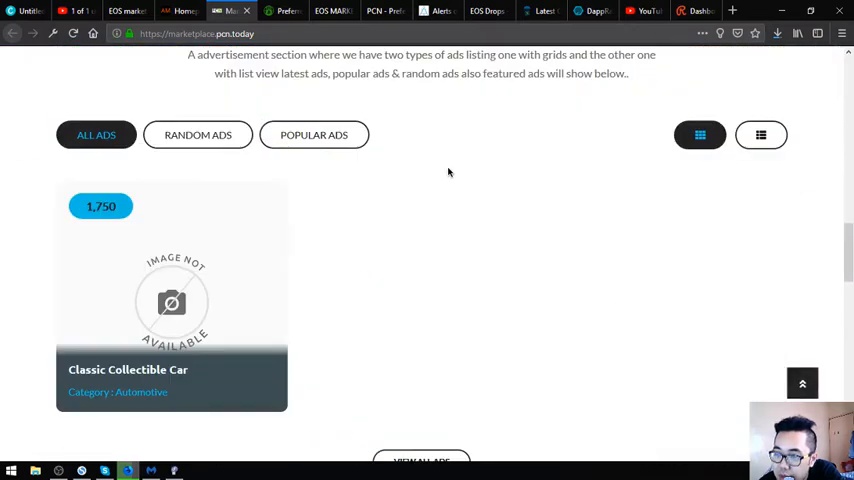
{"action": "scroll", "scroll_direction": "down", "scroll_amount": 3}
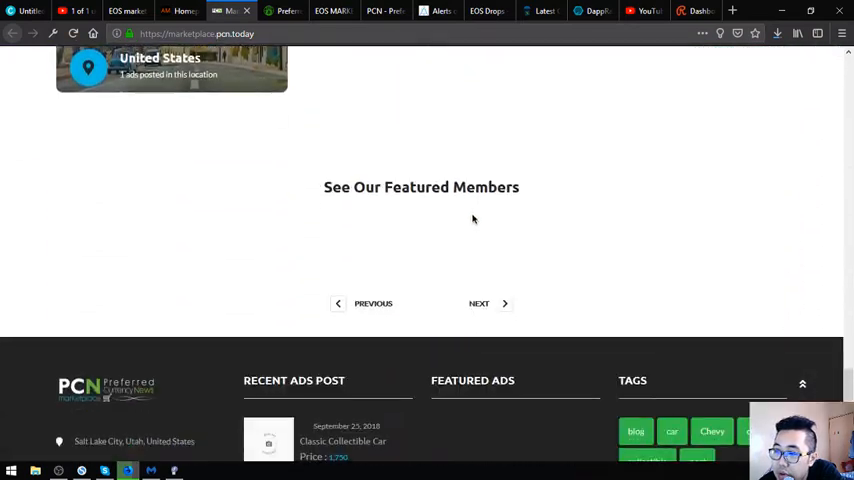
{"action": "scroll", "scroll_direction": "up", "scroll_amount": 3}
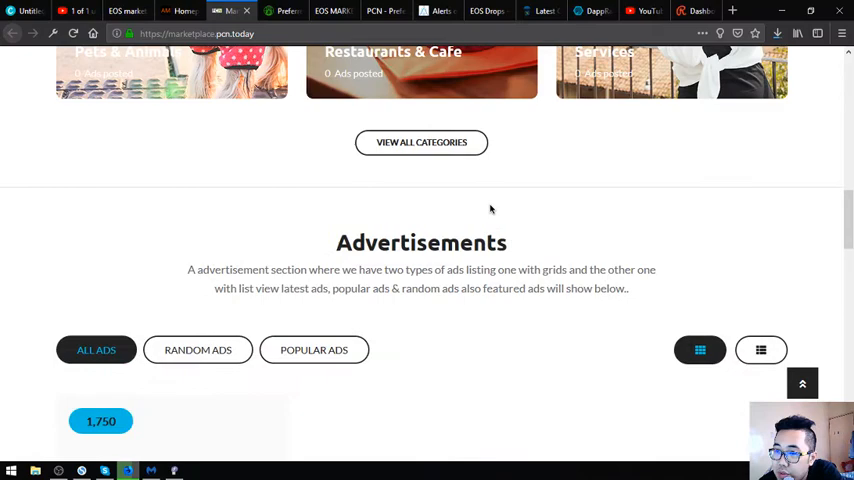
{"action": "left_click", "coordinate": [182, 11]}
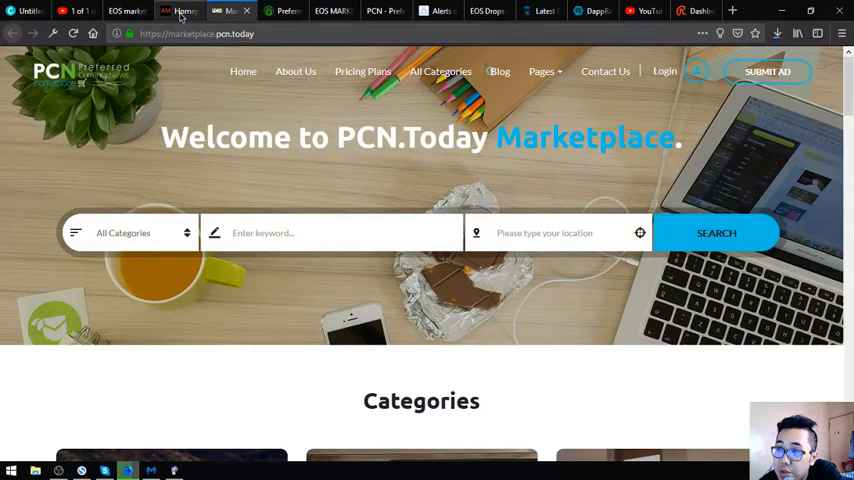
{"action": "left_click", "coordinate": [127, 11]}
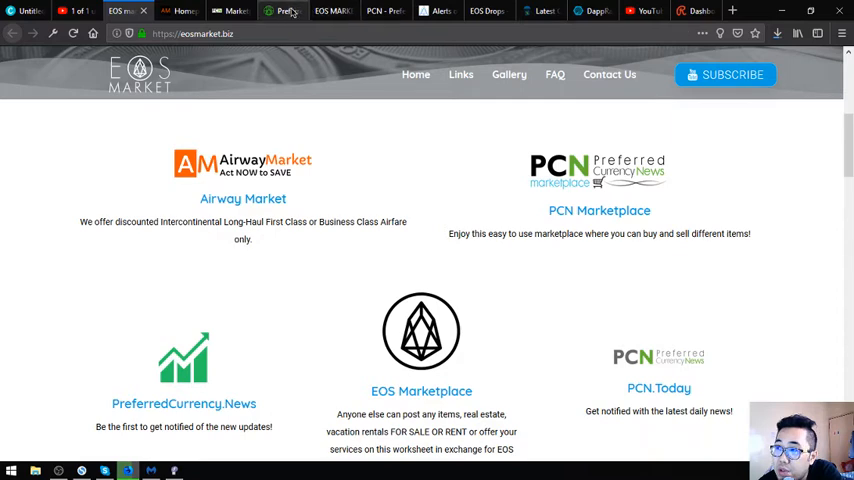
Step: Open PreferredCurrency.News and scroll through its subscription offer and newsletter video, then back up
{"action": "left_click", "coordinate": [183, 403]}
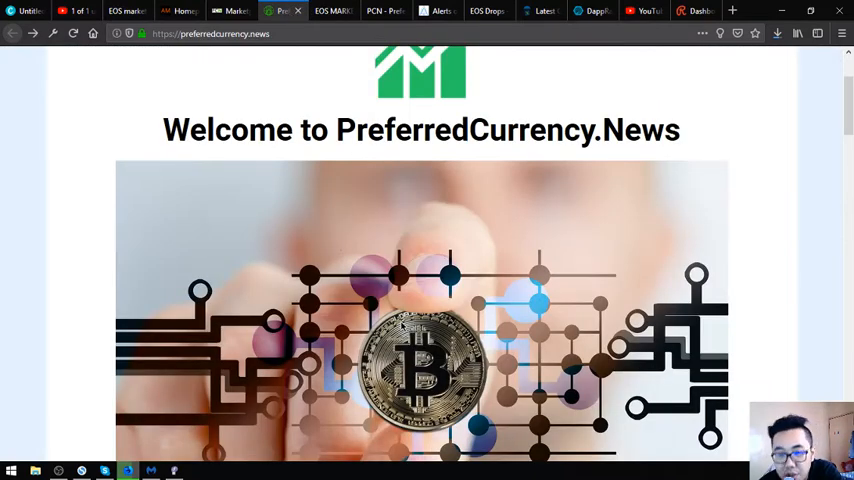
{"action": "scroll", "scroll_direction": "up", "scroll_amount": 3}
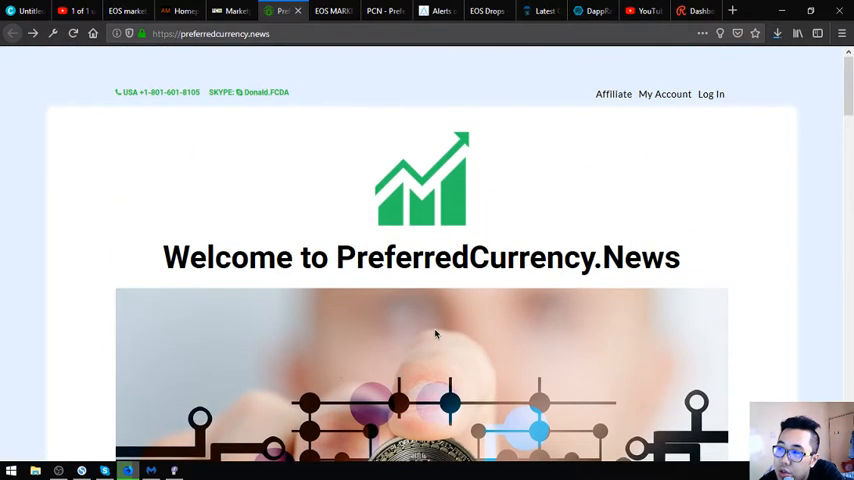
{"action": "mouse_move", "coordinate": [406, 304]}
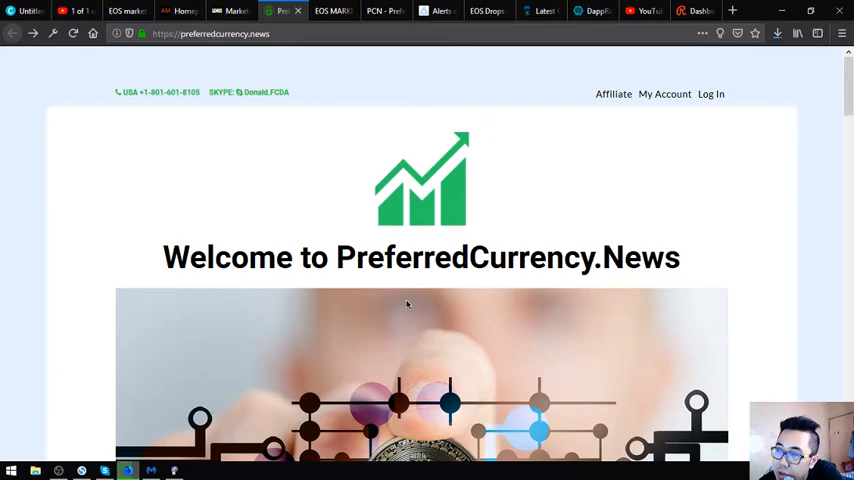
{"action": "scroll", "scroll_direction": "down", "scroll_amount": 3}
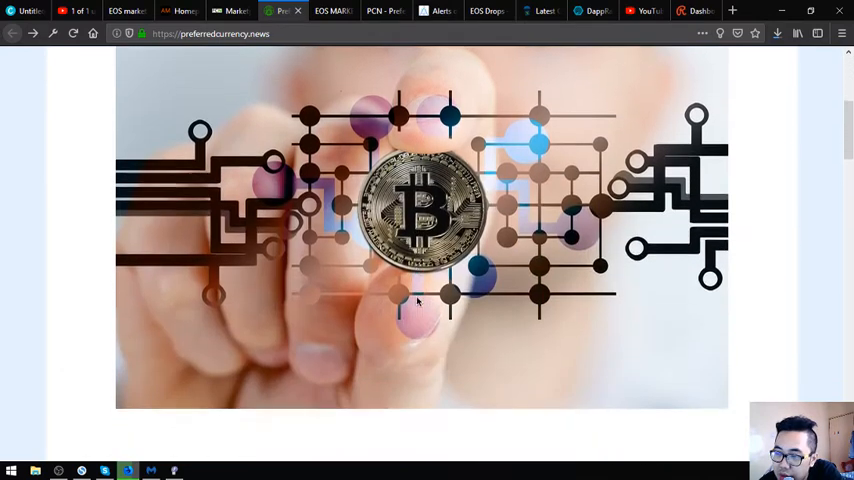
{"action": "scroll", "scroll_direction": "down", "scroll_amount": 3}
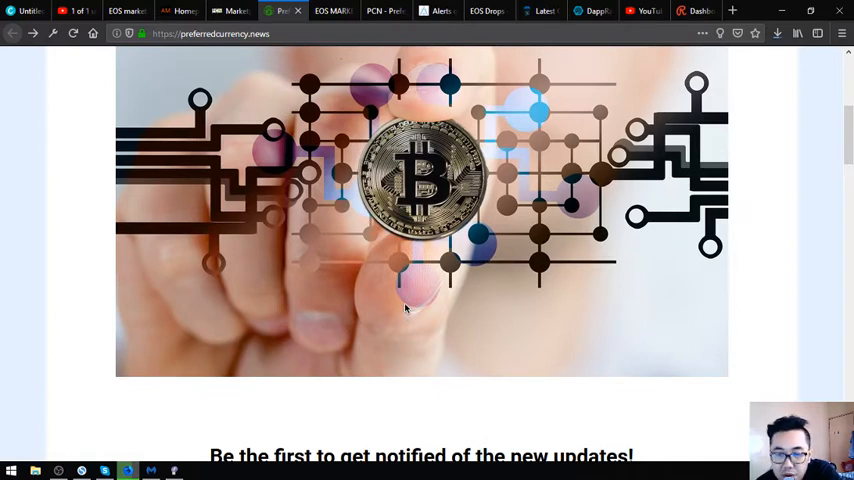
{"action": "scroll", "scroll_direction": "down", "scroll_amount": 3}
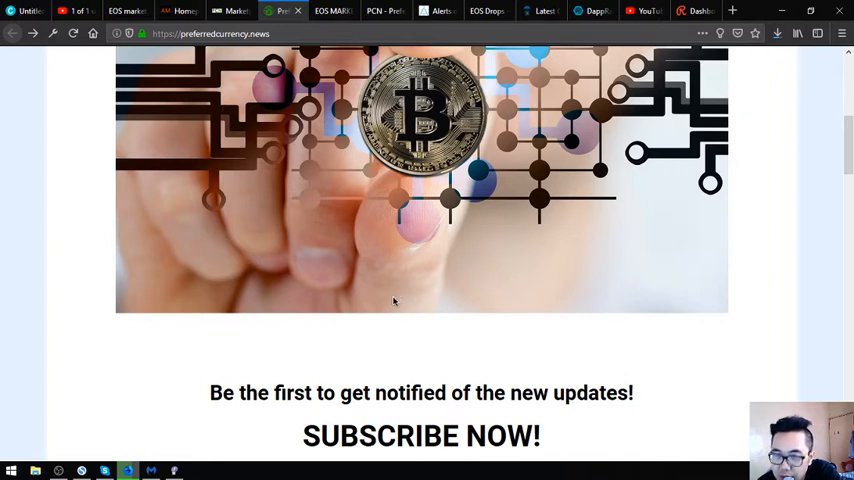
{"action": "mouse_move", "coordinate": [401, 294]}
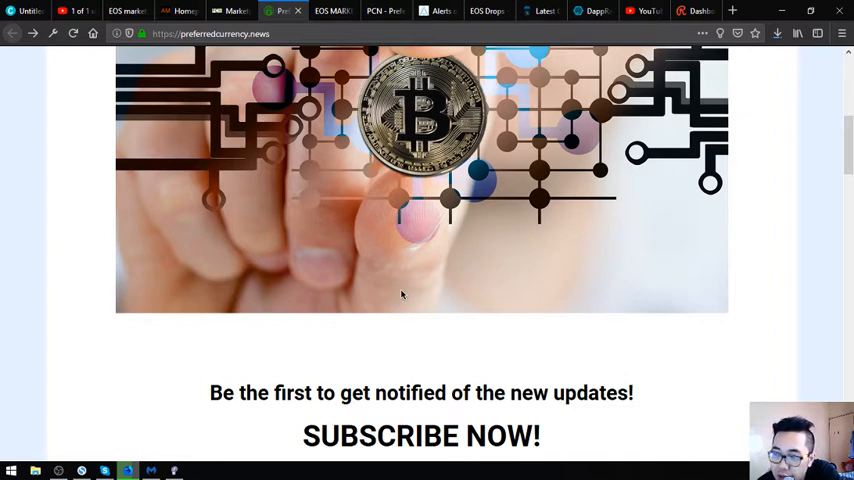
{"action": "scroll", "scroll_direction": "down", "scroll_amount": 3}
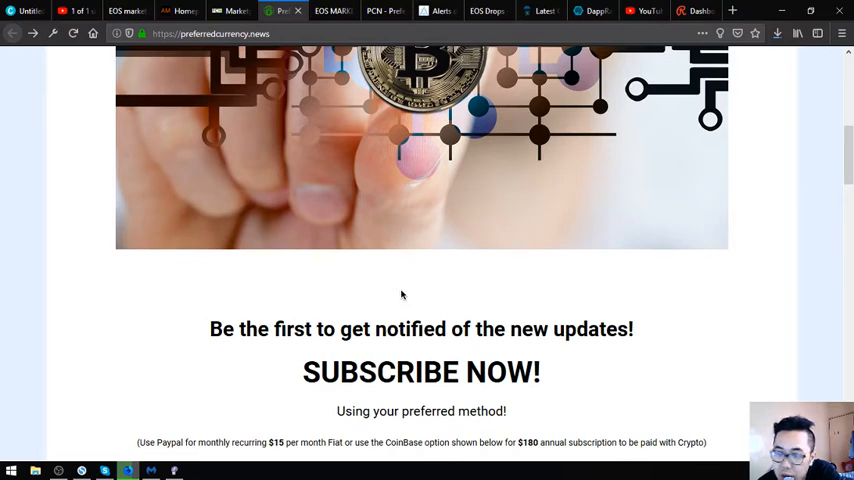
{"action": "mouse_move", "coordinate": [354, 341]}
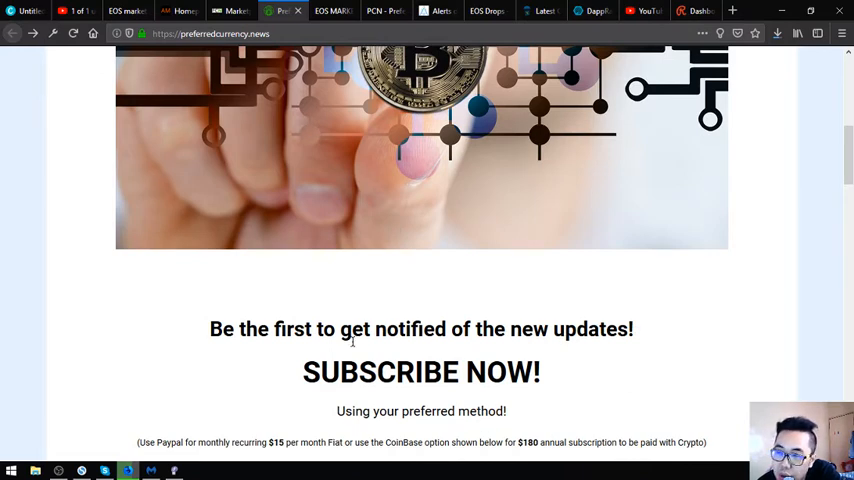
{"action": "mouse_move", "coordinate": [338, 357]}
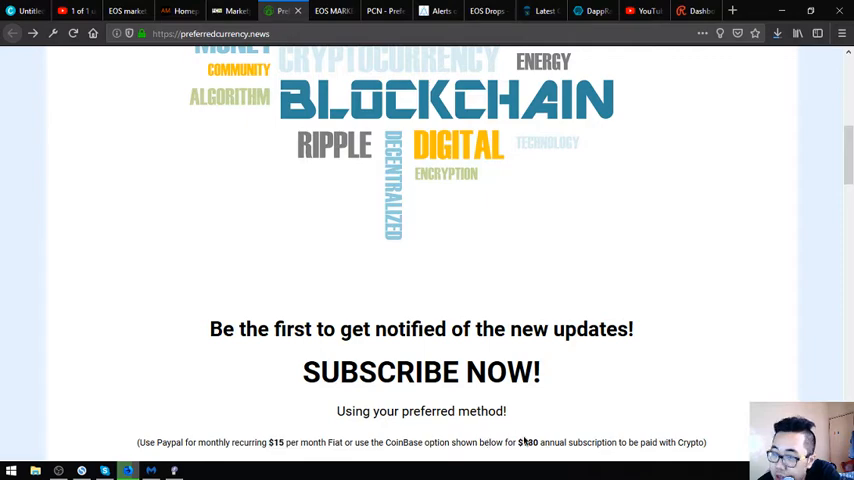
{"action": "scroll", "scroll_direction": "down", "scroll_amount": 3}
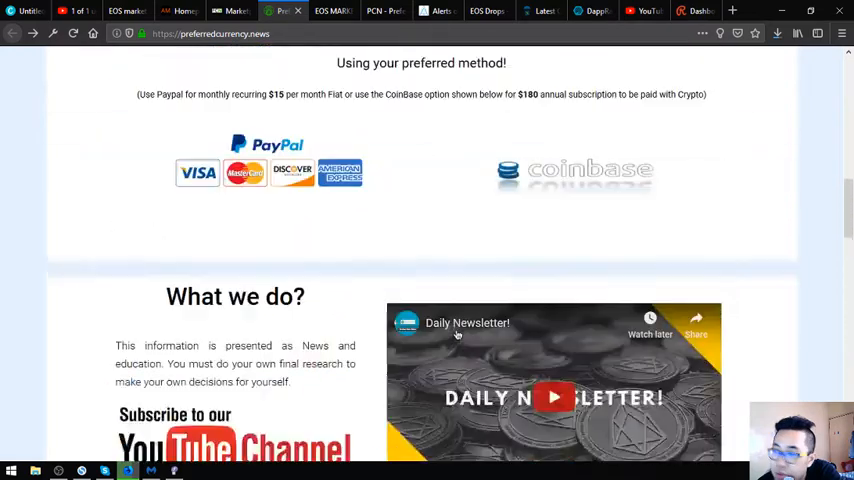
{"action": "scroll", "scroll_direction": "up", "scroll_amount": 3}
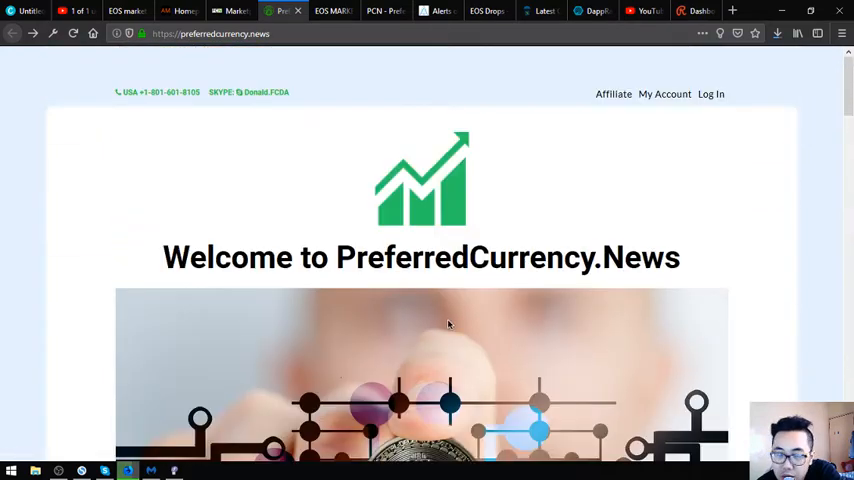
{"action": "mouse_move", "coordinate": [613, 94]}
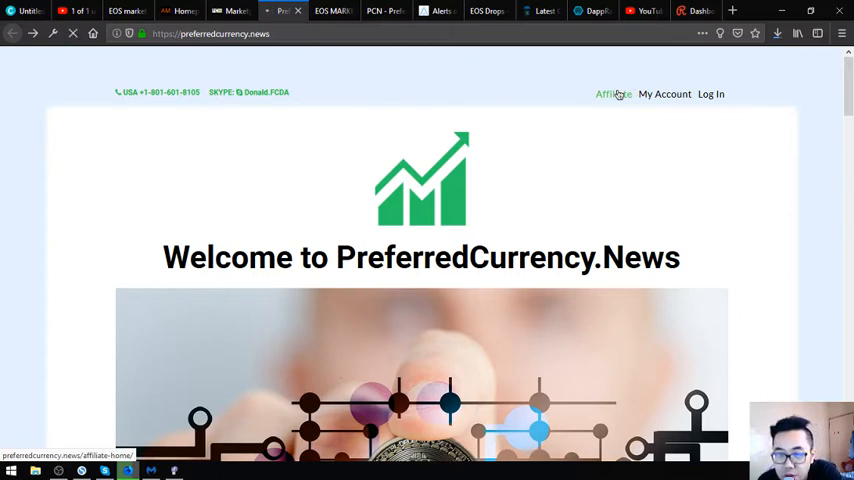
Step: Go to PreferredCurrency.News Affiliates and follow the register link to the registration form
{"action": "left_click", "coordinate": [607, 94]}
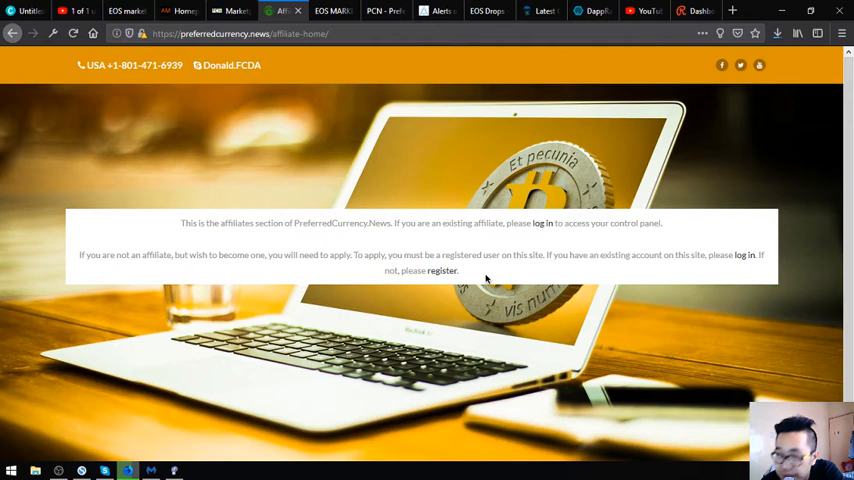
{"action": "mouse_move", "coordinate": [441, 271]}
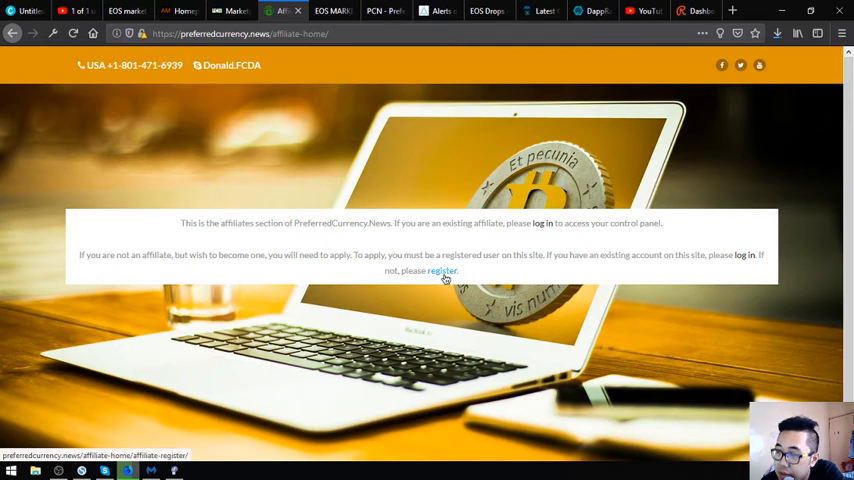
{"action": "left_click", "coordinate": [441, 271]}
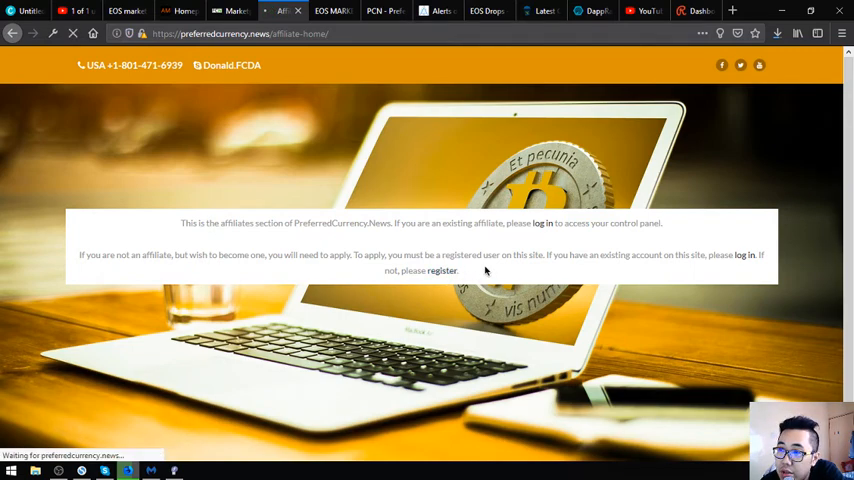
{"action": "left_click", "coordinate": [441, 271]}
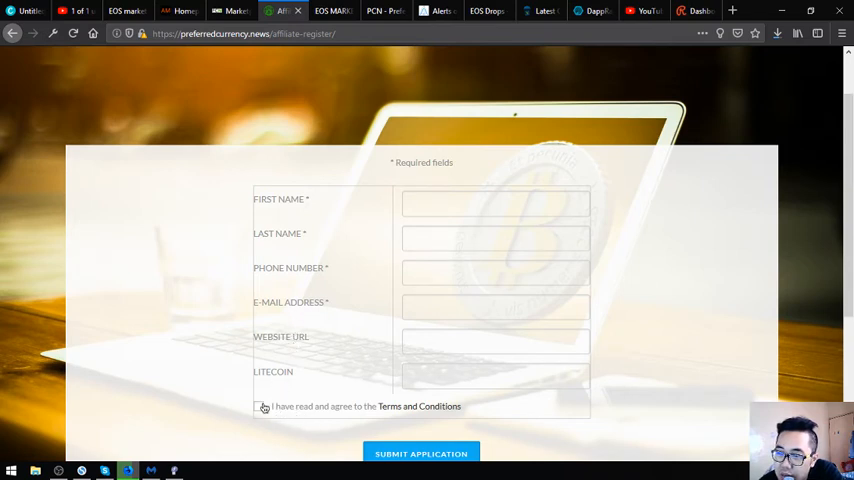
{"action": "double_click", "coordinate": [272, 371]}
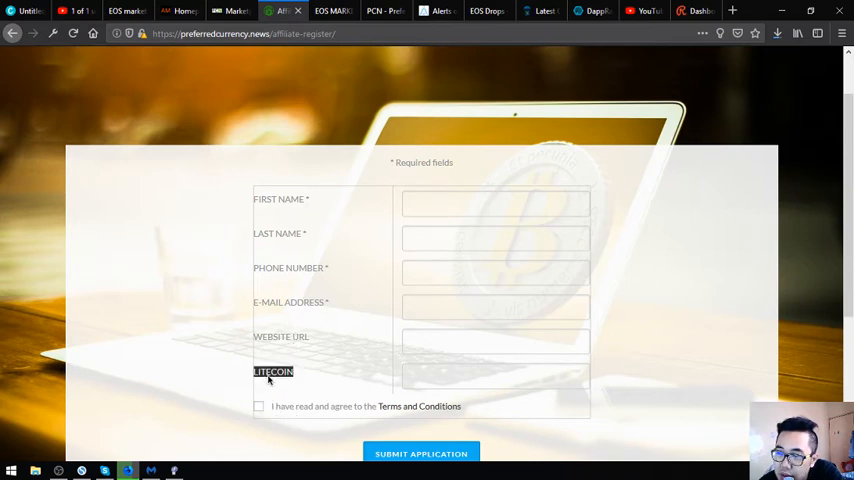
{"action": "left_click", "coordinate": [495, 375]}
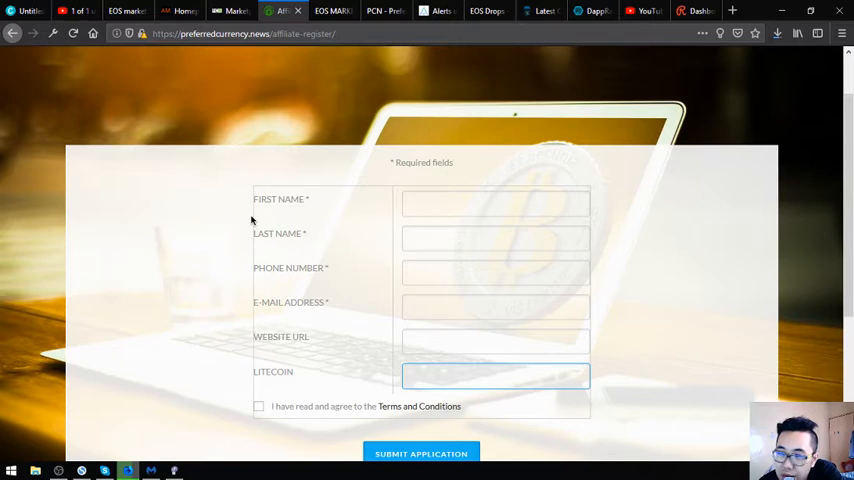
{"action": "mouse_move", "coordinate": [340, 414]}
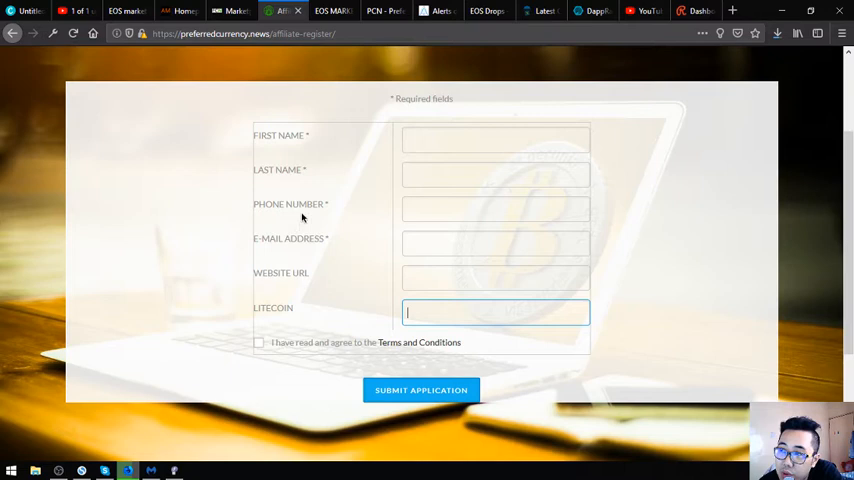
{"action": "mouse_move", "coordinate": [306, 211]}
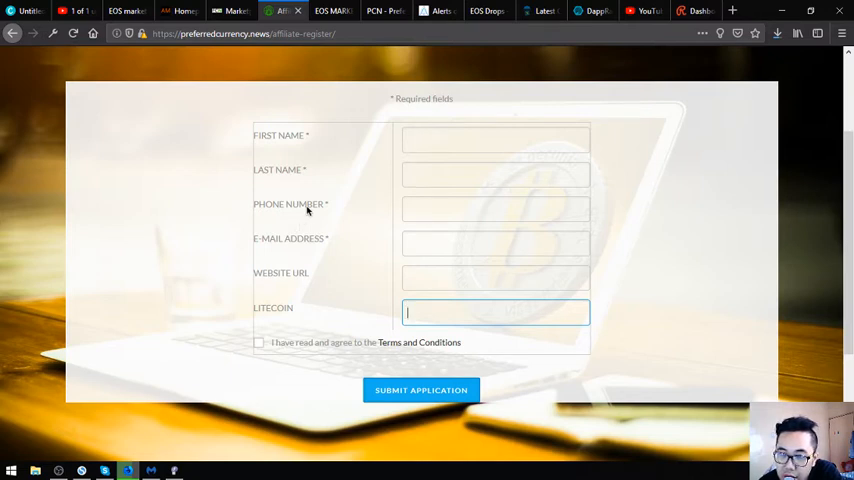
{"action": "mouse_move", "coordinate": [268, 96]}
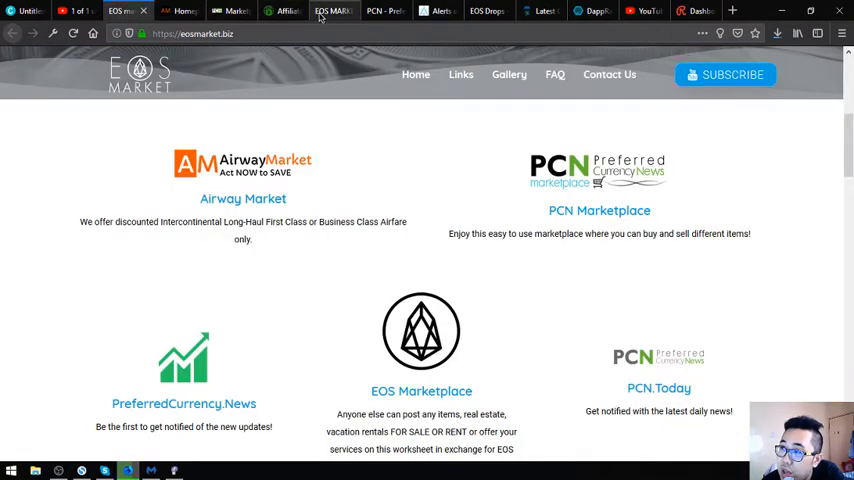
{"action": "mouse_move", "coordinate": [333, 11]}
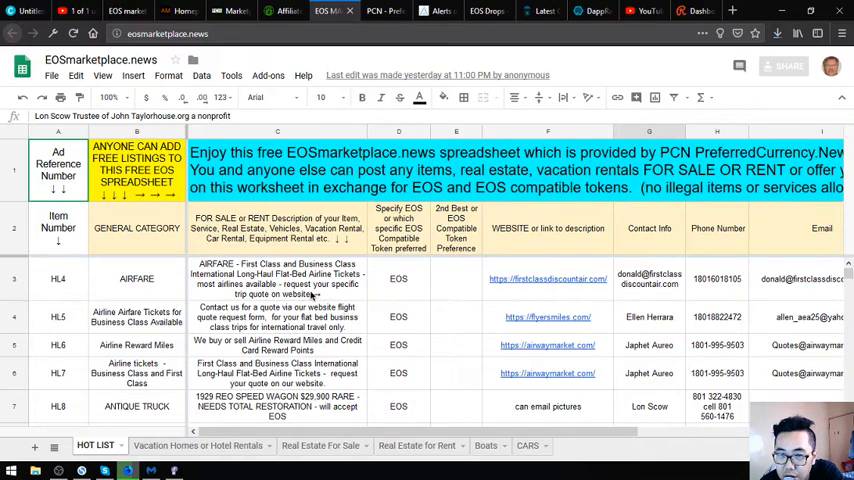
Step: Scroll the HOT LIST sheet and inspect the HL4 ad's token, contact and email cells
{"action": "scroll", "scroll_direction": "down", "scroll_amount": 3}
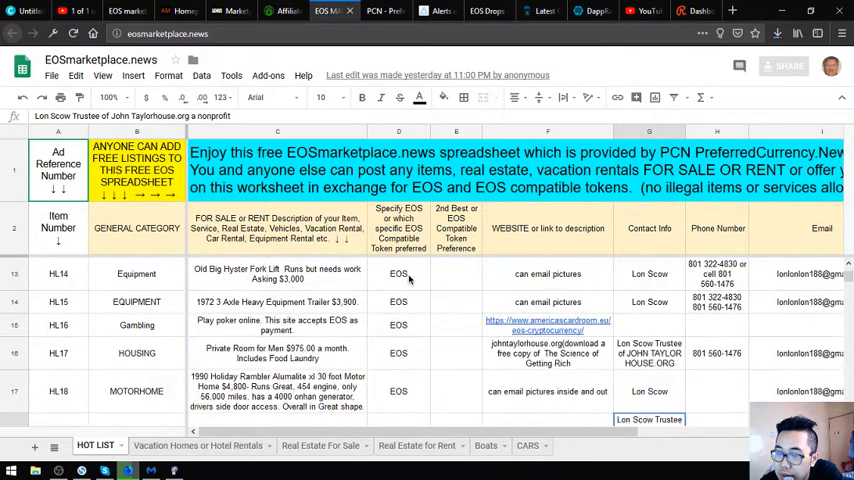
{"action": "scroll", "scroll_direction": "down", "scroll_amount": 3}
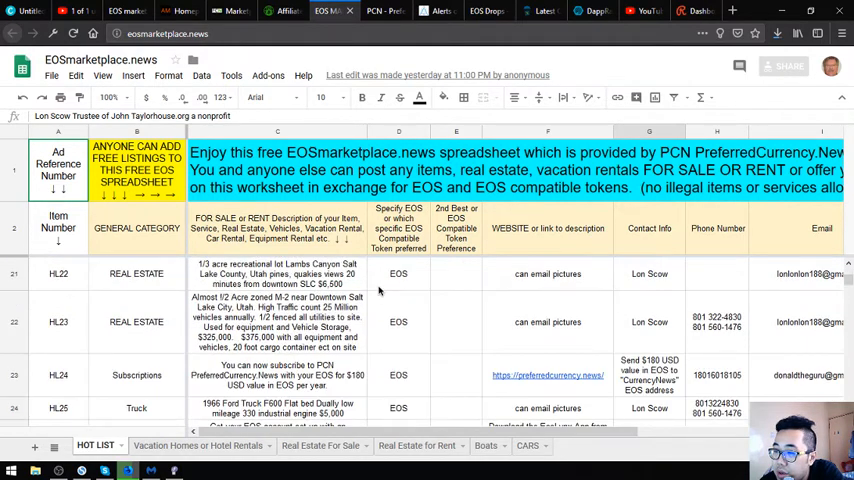
{"action": "scroll", "scroll_direction": "up", "scroll_amount": 3}
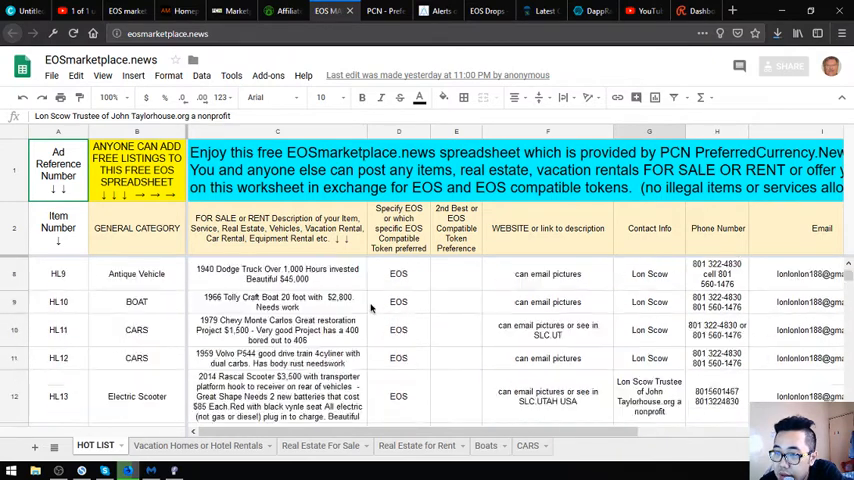
{"action": "scroll", "scroll_direction": "up", "scroll_amount": 3}
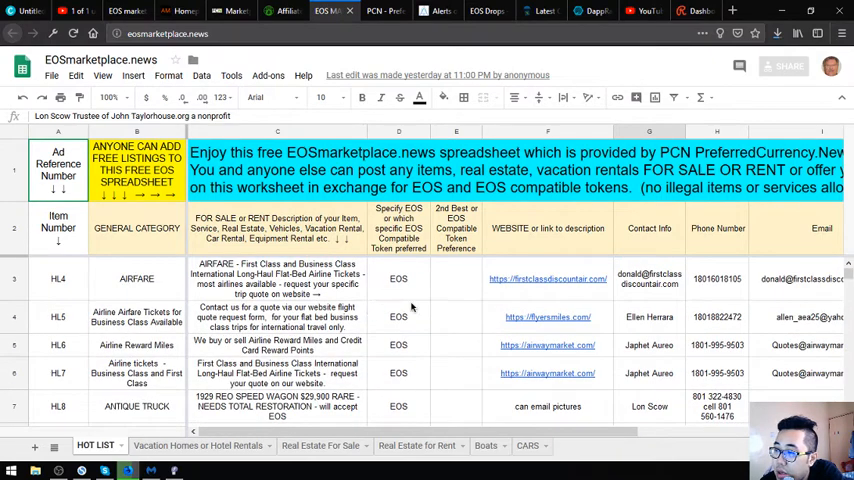
{"action": "left_click", "coordinate": [456, 278]}
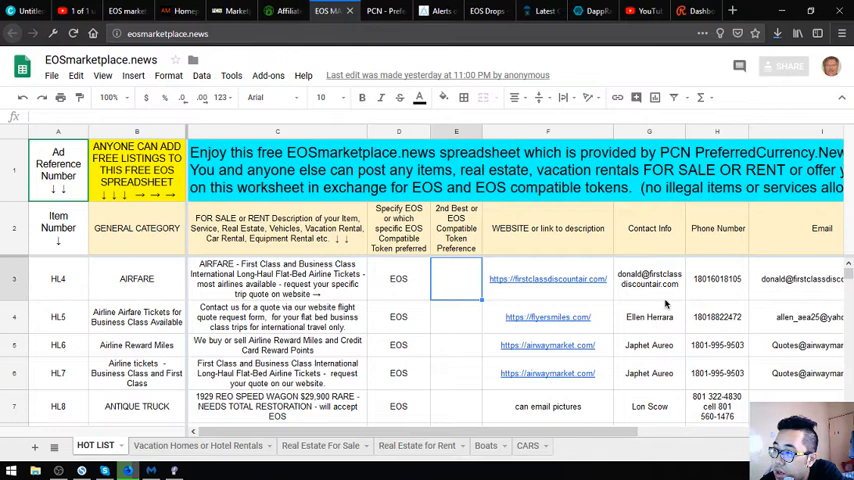
{"action": "left_click", "coordinate": [649, 279]}
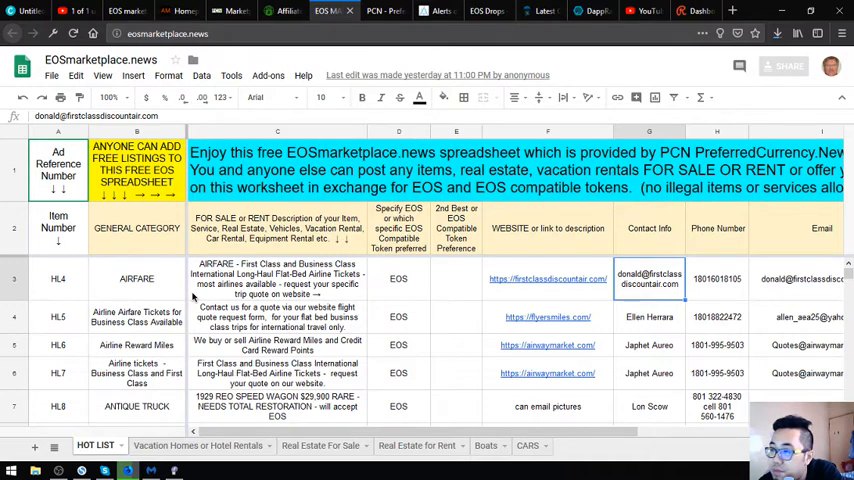
{"action": "mouse_move", "coordinate": [437, 321]}
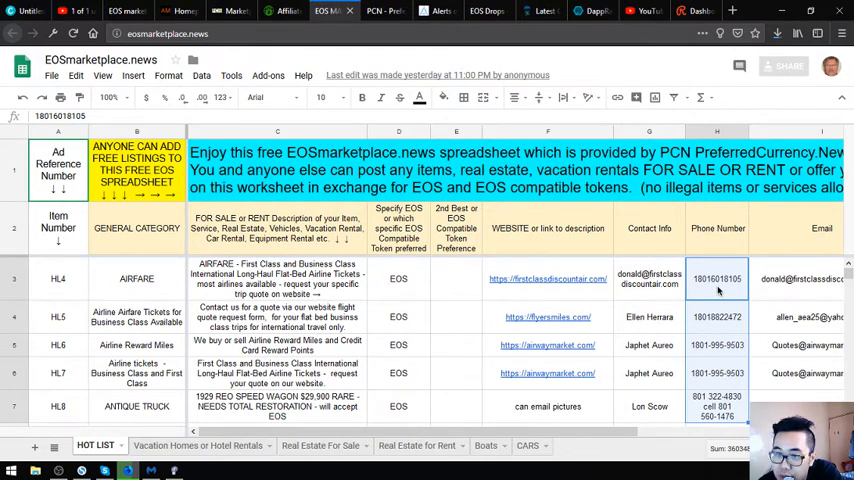
{"action": "left_click", "coordinate": [805, 279]}
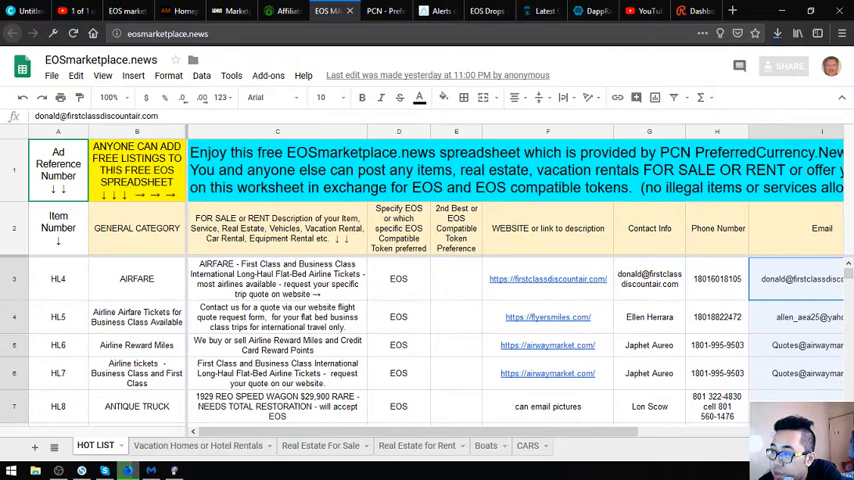
{"action": "scroll", "scroll_direction": "down", "scroll_amount": 3}
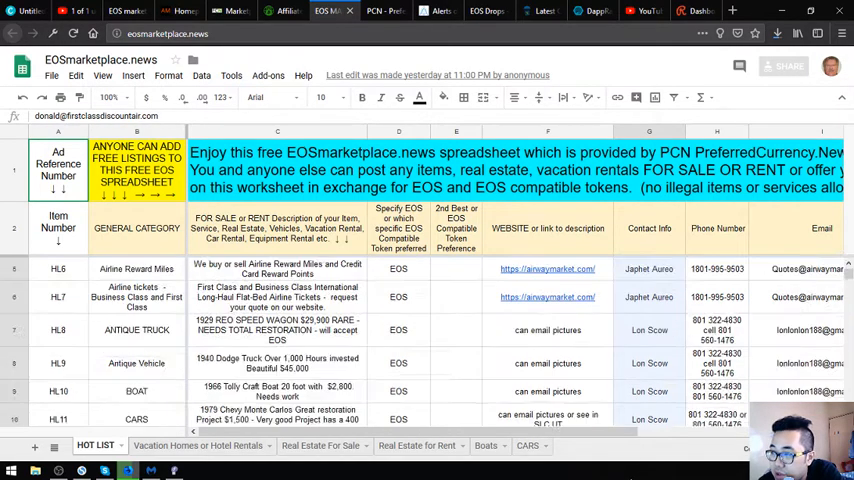
{"action": "scroll", "scroll_direction": "up", "scroll_amount": 3}
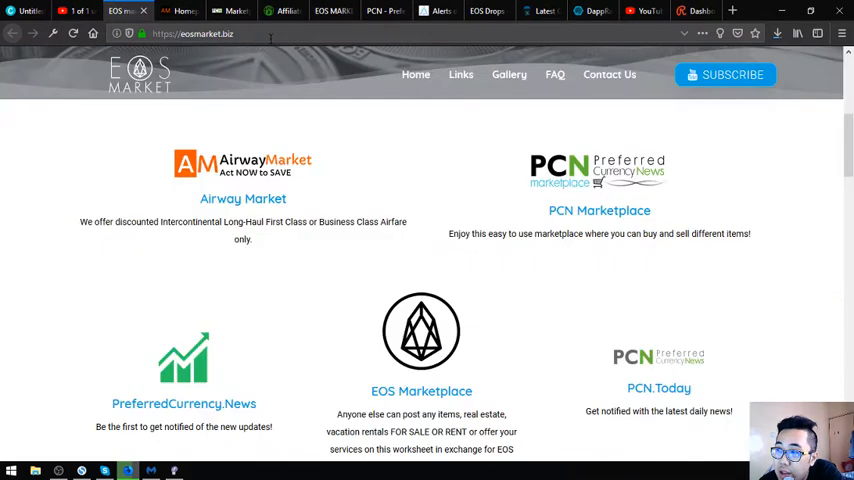
{"action": "scroll", "scroll_direction": "down", "scroll_amount": 3}
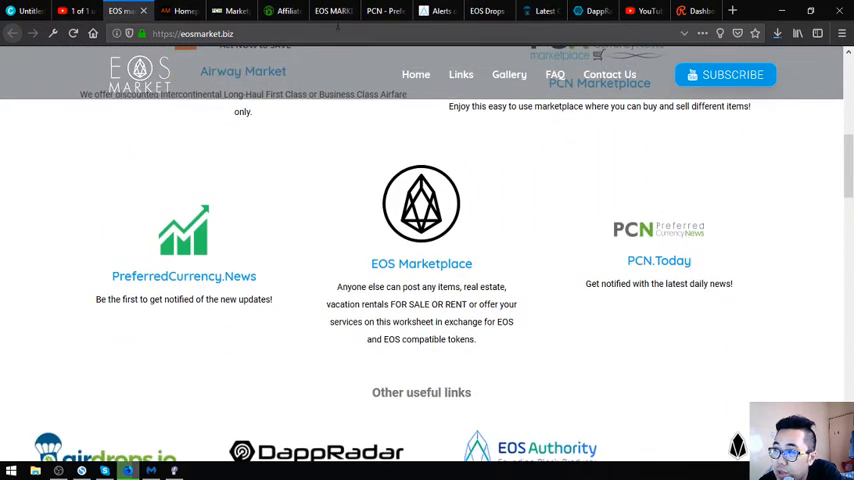
{"action": "left_click", "coordinate": [658, 260]}
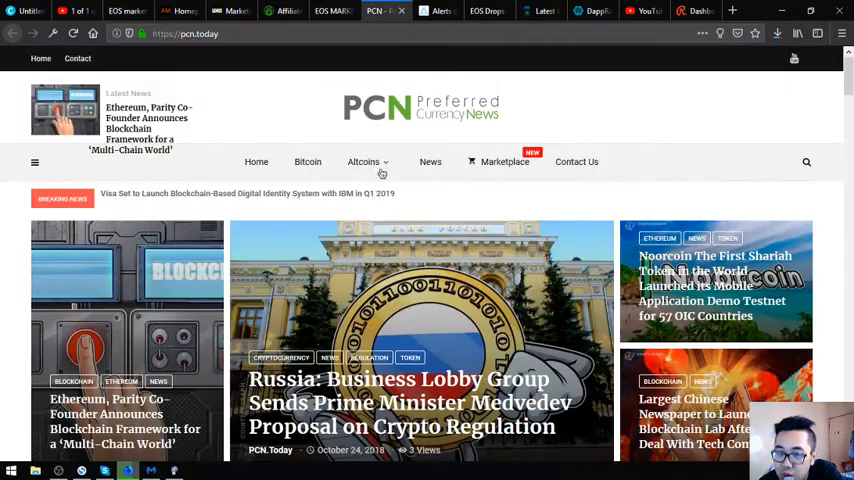
{"action": "scroll", "scroll_direction": "down", "scroll_amount": 3}
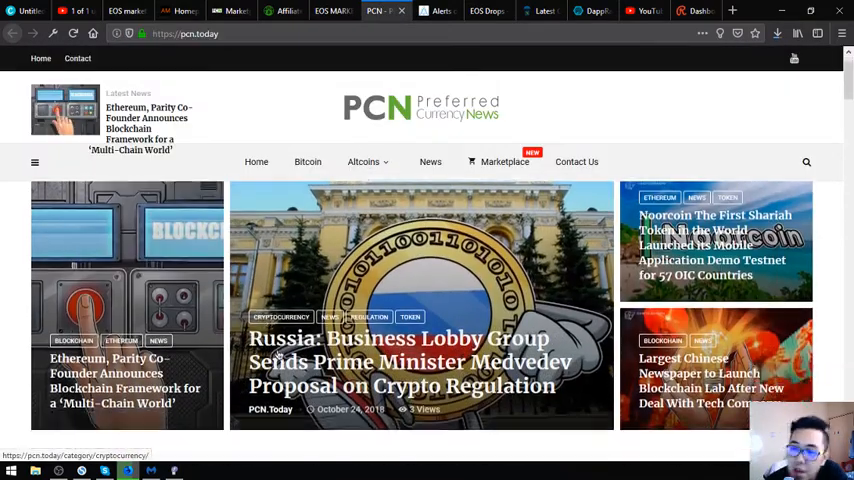
{"action": "scroll", "scroll_direction": "down", "scroll_amount": 3}
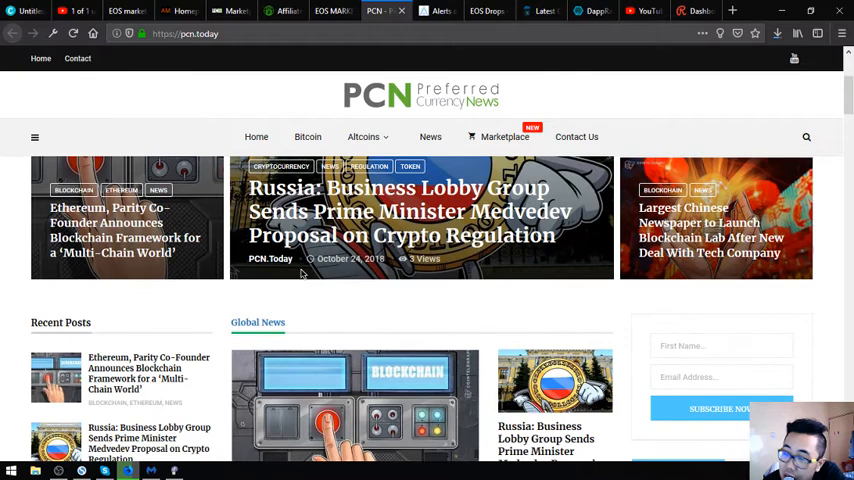
{"action": "mouse_move", "coordinate": [336, 297]}
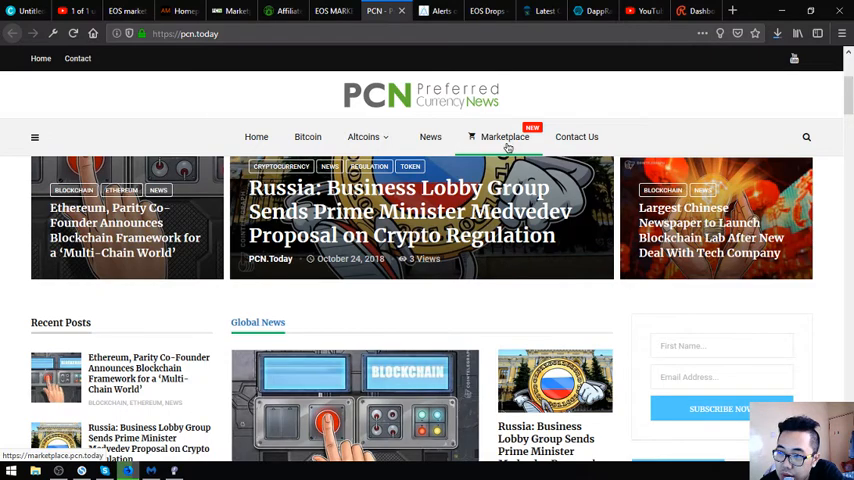
{"action": "scroll", "scroll_direction": "down", "scroll_amount": 3}
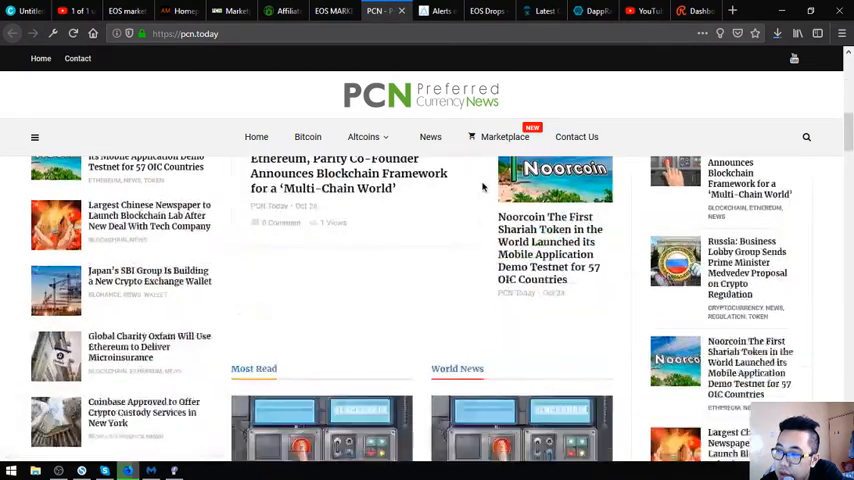
{"action": "left_click", "coordinate": [110, 11]}
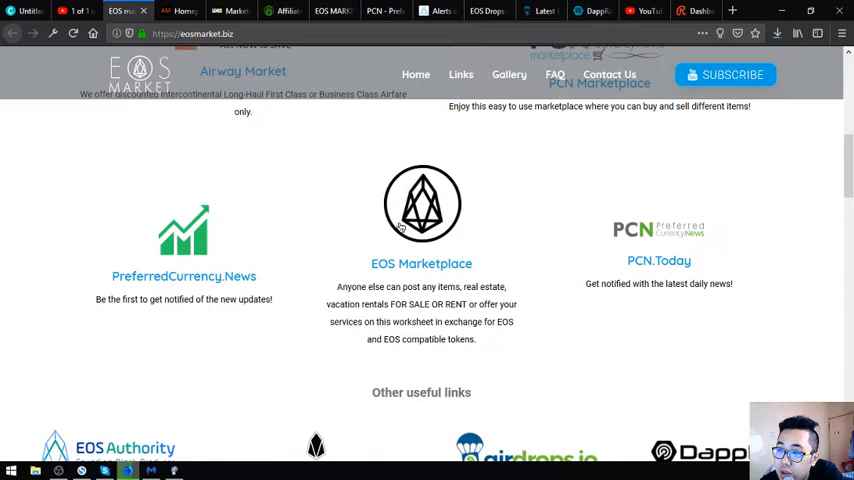
Step: Scroll eosmarket.biz to Other useful links and switch to the EOS Authority Alerts tab
{"action": "scroll", "scroll_direction": "up", "scroll_amount": 3}
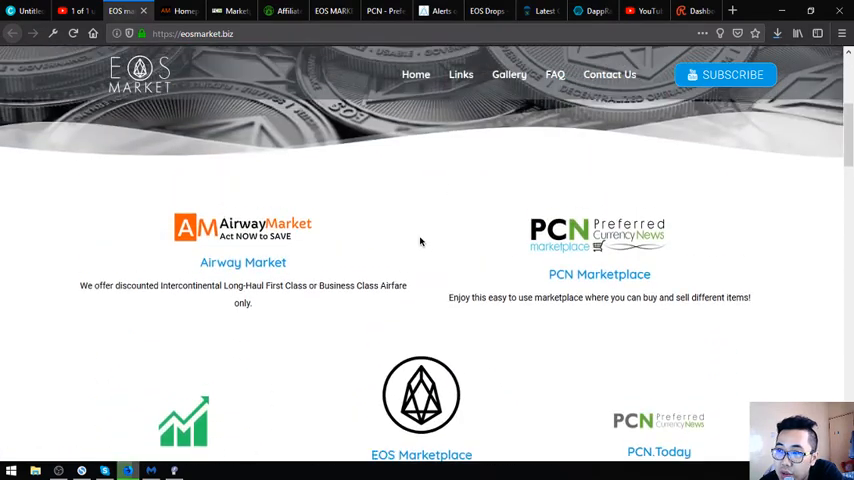
{"action": "scroll", "scroll_direction": "down", "scroll_amount": 3}
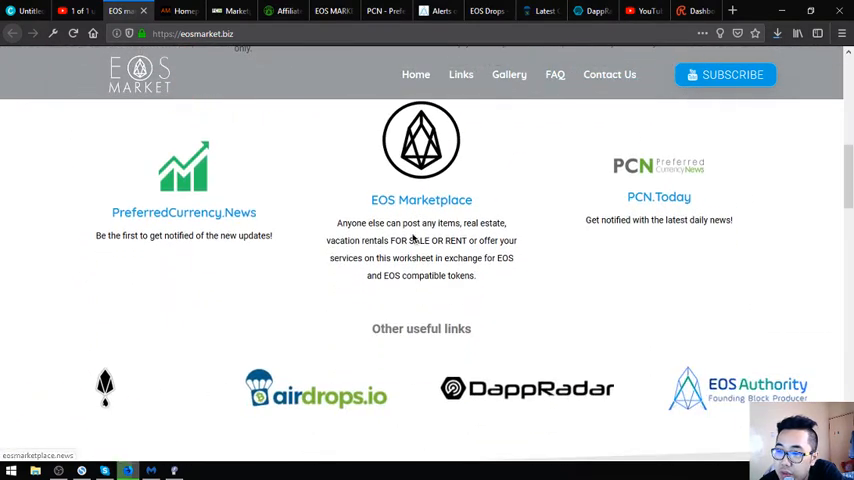
{"action": "mouse_move", "coordinate": [353, 210]}
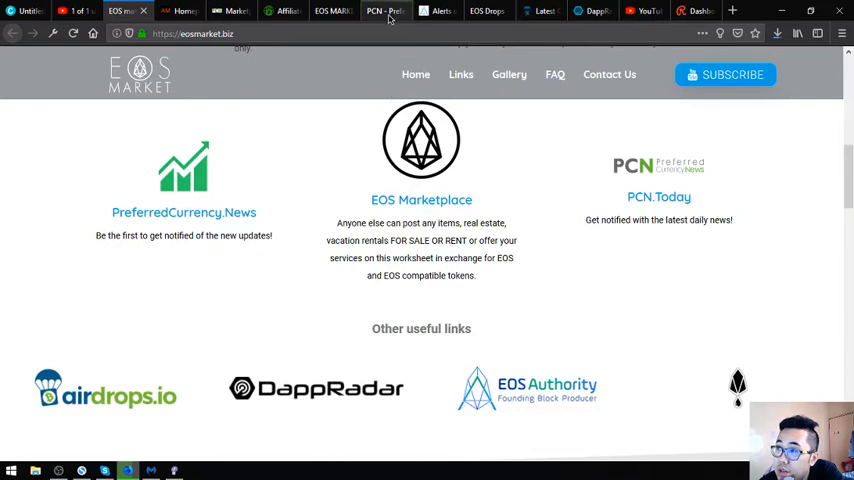
{"action": "left_click", "coordinate": [437, 11]}
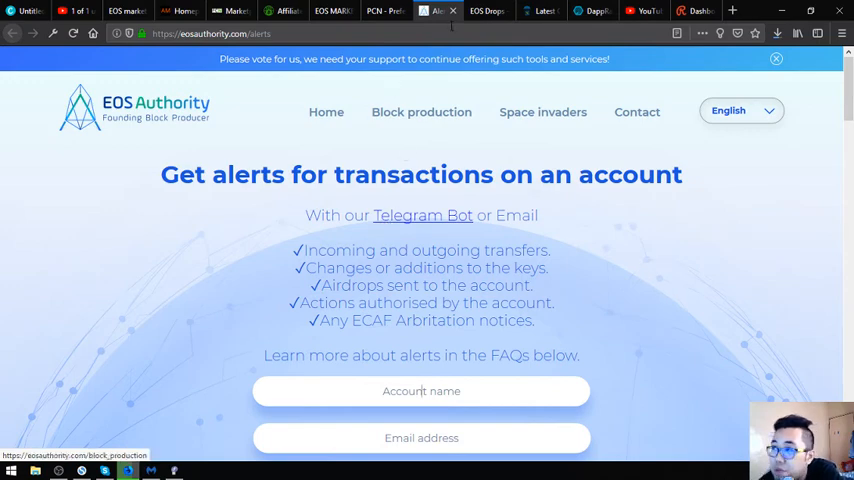
Step: Switch to the EOS Drops tab listing airdropping EOS projects
{"action": "left_click", "coordinate": [489, 11]}
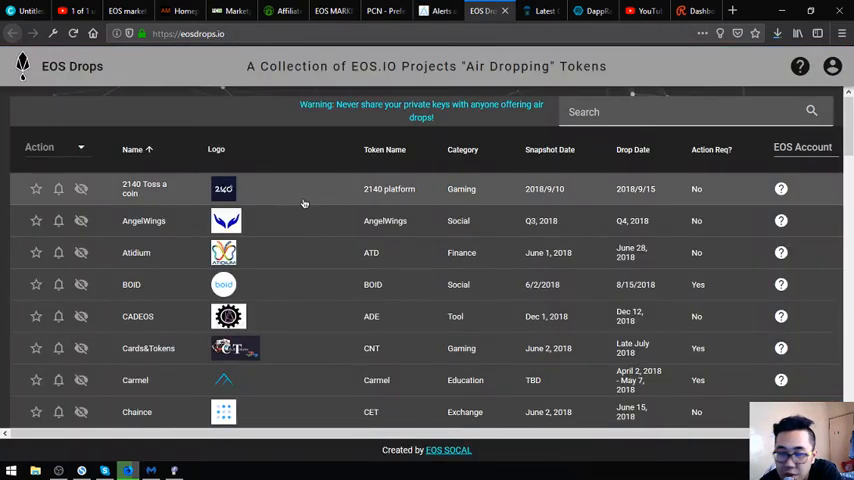
{"action": "mouse_move", "coordinate": [315, 211]}
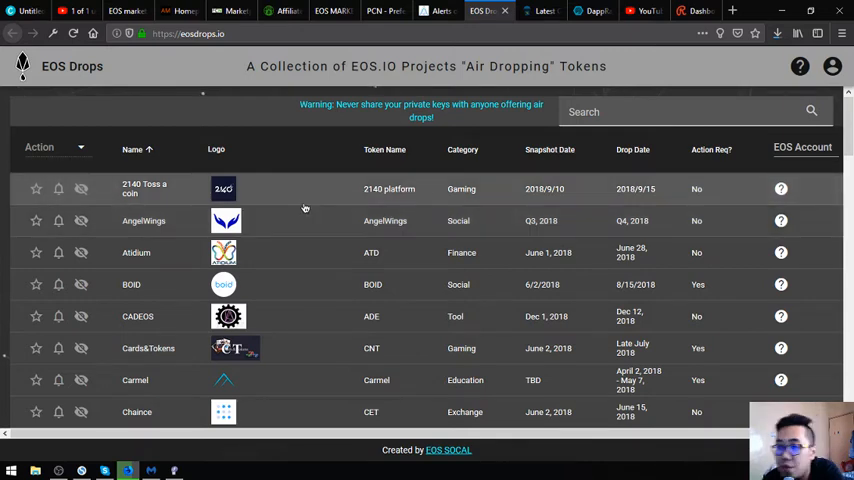
Step: Scroll through the EOS Drops project table and switch to the Airdrops.io tab
{"action": "scroll", "scroll_direction": "down", "scroll_amount": 3}
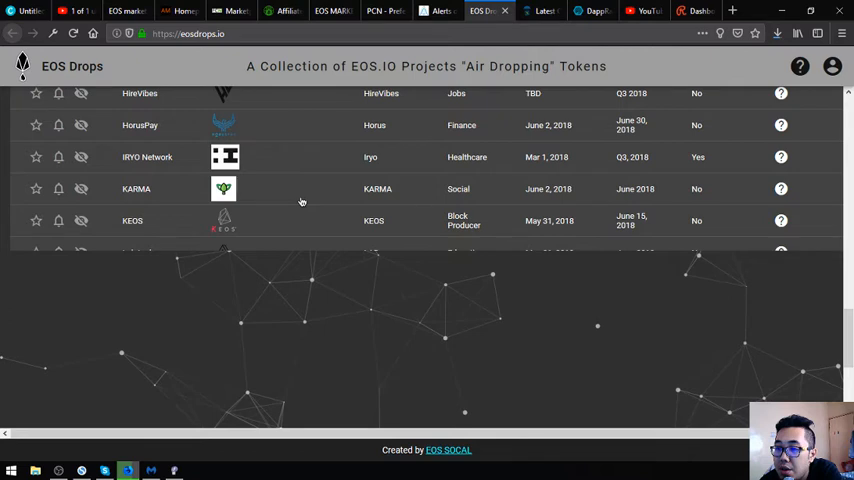
{"action": "scroll", "scroll_direction": "up", "scroll_amount": 3}
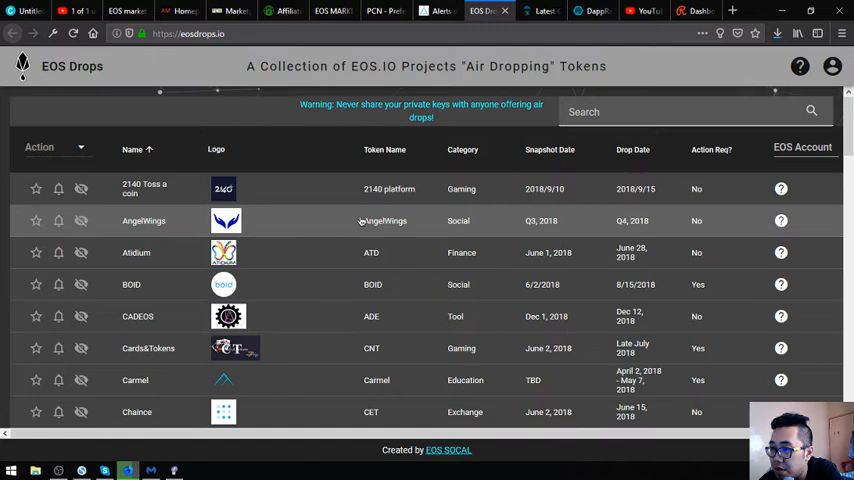
{"action": "left_click", "coordinate": [542, 11]}
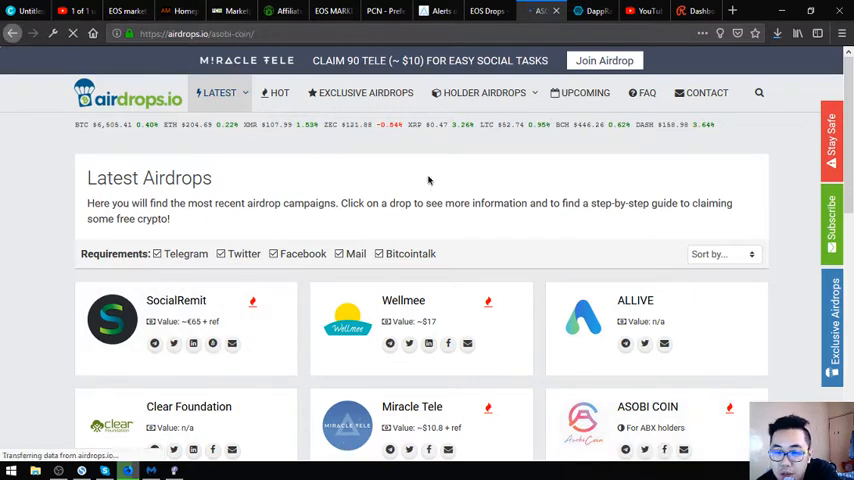
{"action": "mouse_move", "coordinate": [400, 187]}
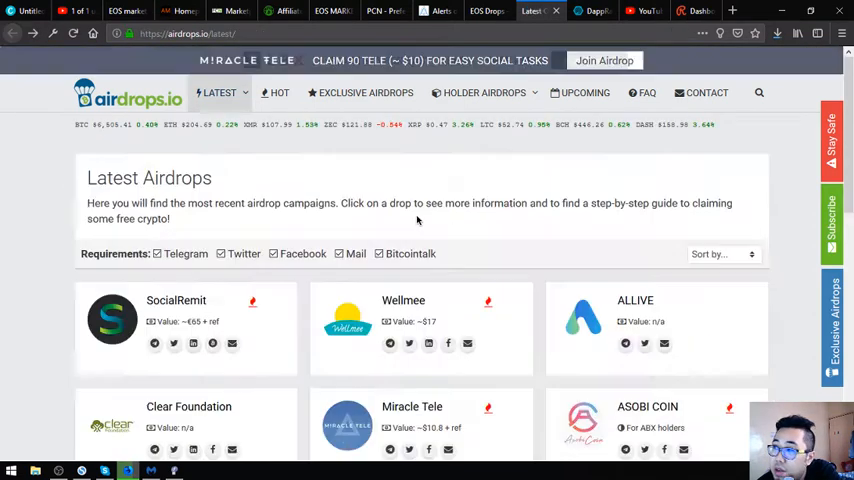
Step: Scroll through airdrops.io's Latest Airdrops and switch to the DappRadar EOS dapps tab
{"action": "scroll", "scroll_direction": "down", "scroll_amount": 3}
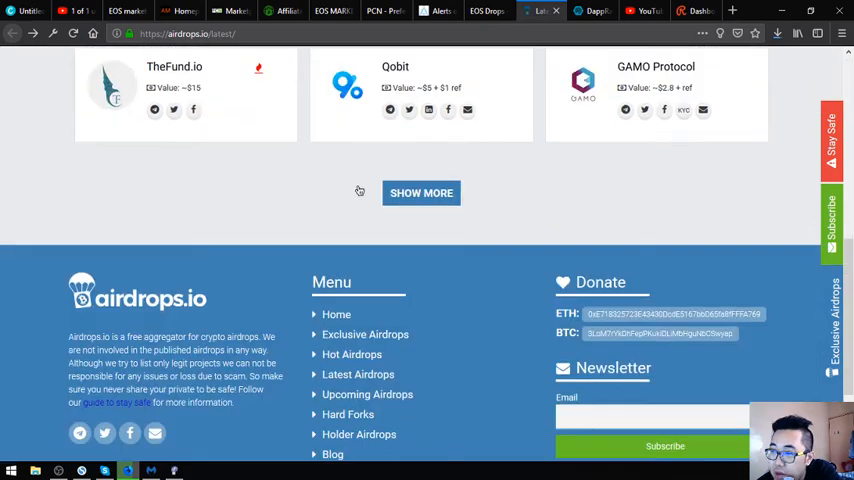
{"action": "scroll", "scroll_direction": "up", "scroll_amount": 3}
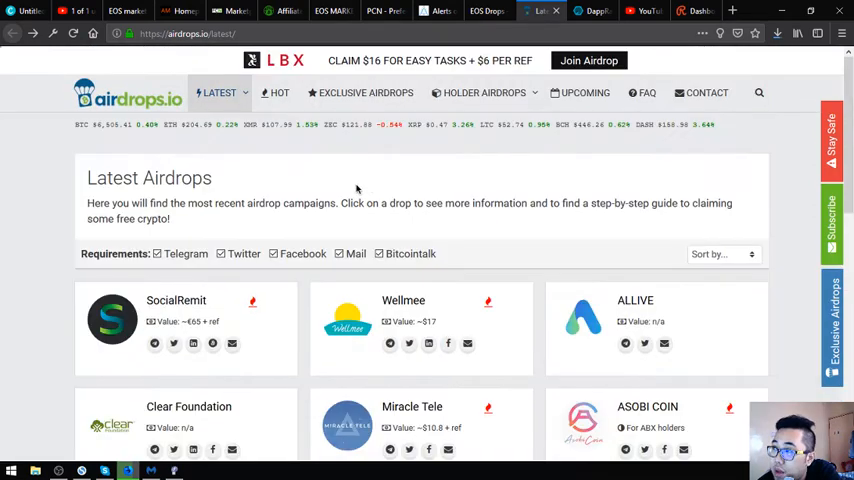
{"action": "scroll", "scroll_direction": "down", "scroll_amount": 3}
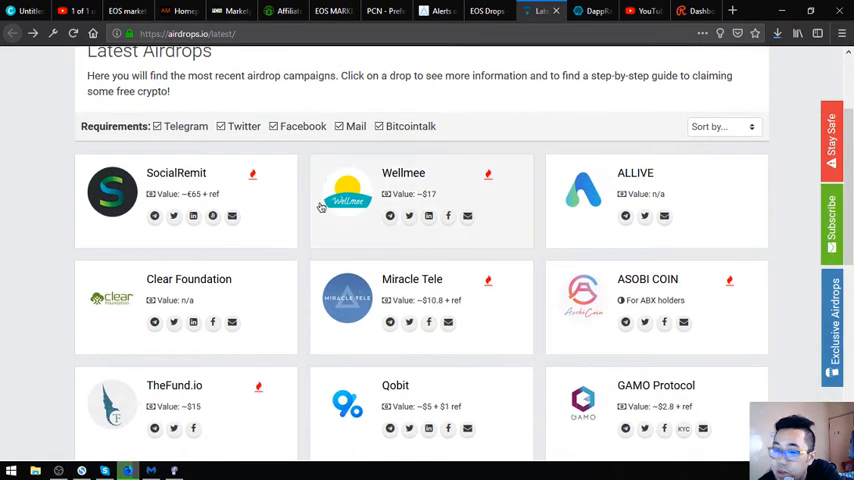
{"action": "scroll", "scroll_direction": "down", "scroll_amount": 3}
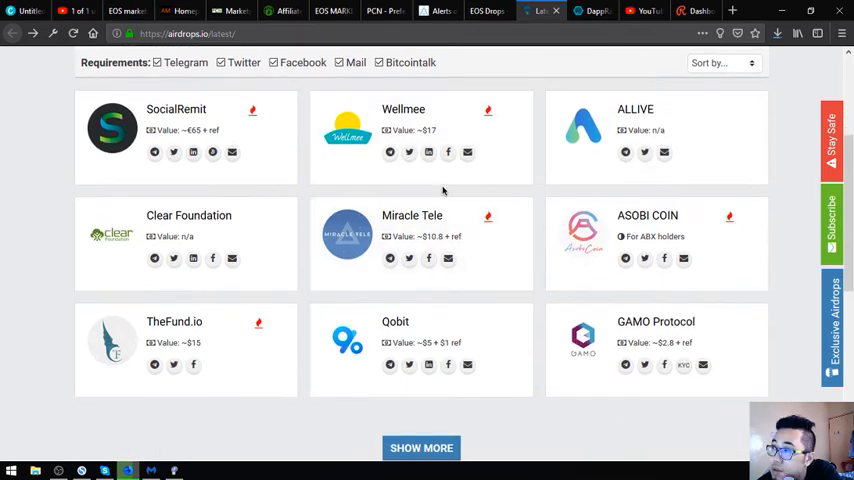
{"action": "left_click", "coordinate": [590, 11]}
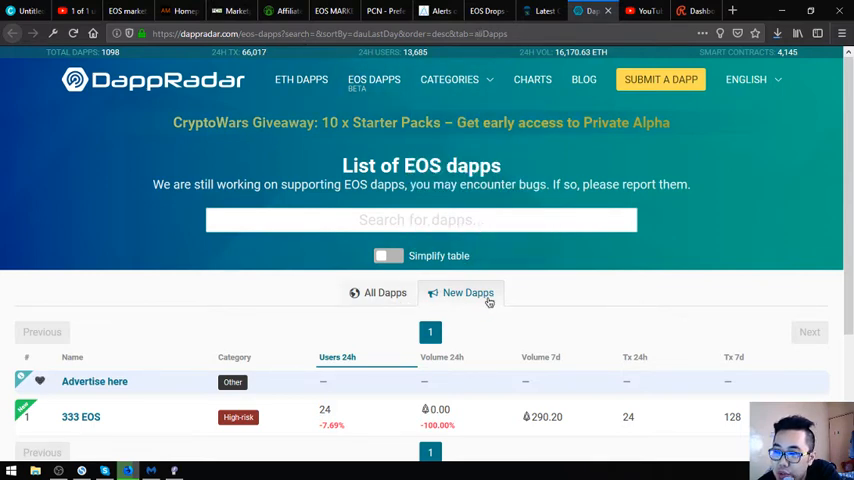
Step: Open 333 EOS from DappRadar's New Dapps list and visit its 333eos.info website
{"action": "scroll", "scroll_direction": "down", "scroll_amount": 3}
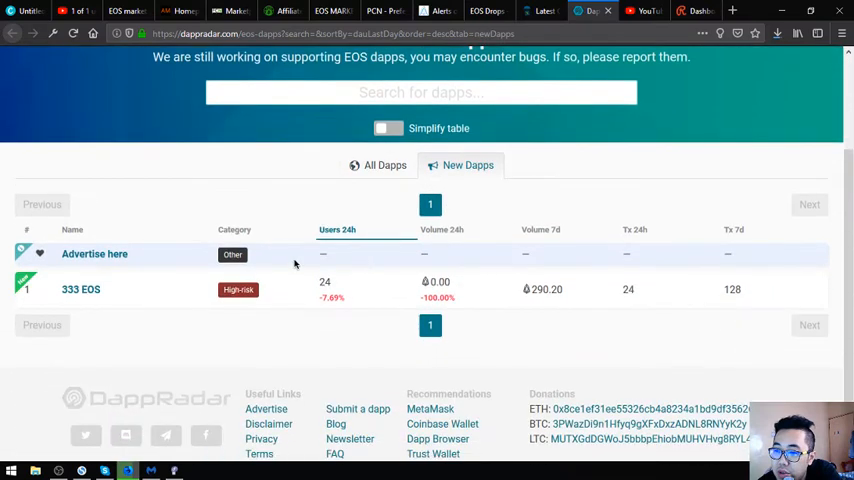
{"action": "scroll", "scroll_direction": "down", "scroll_amount": 3}
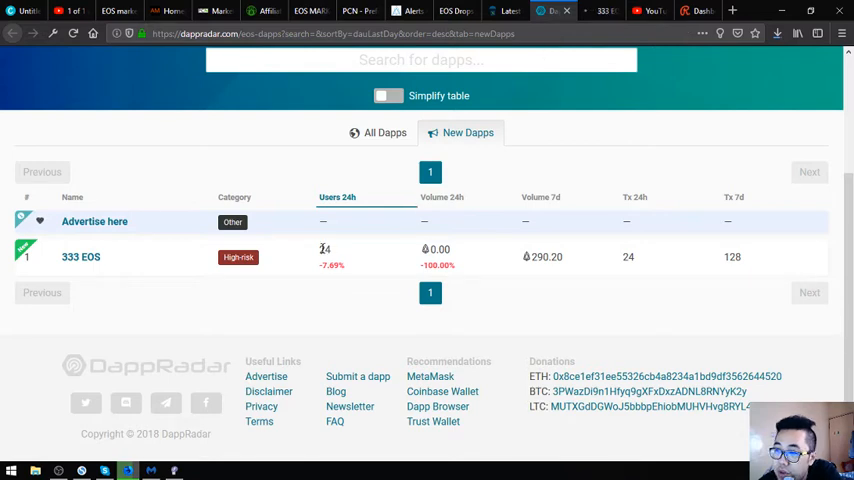
{"action": "left_click", "coordinate": [81, 257]}
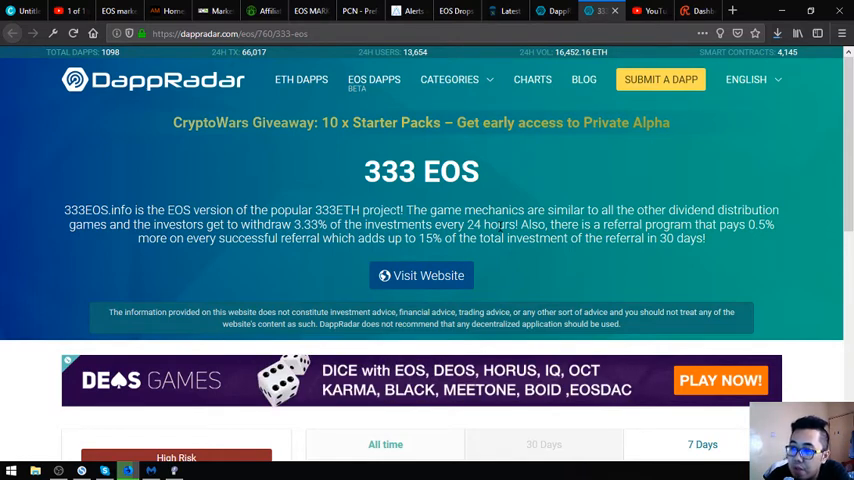
{"action": "mouse_move", "coordinate": [522, 293]}
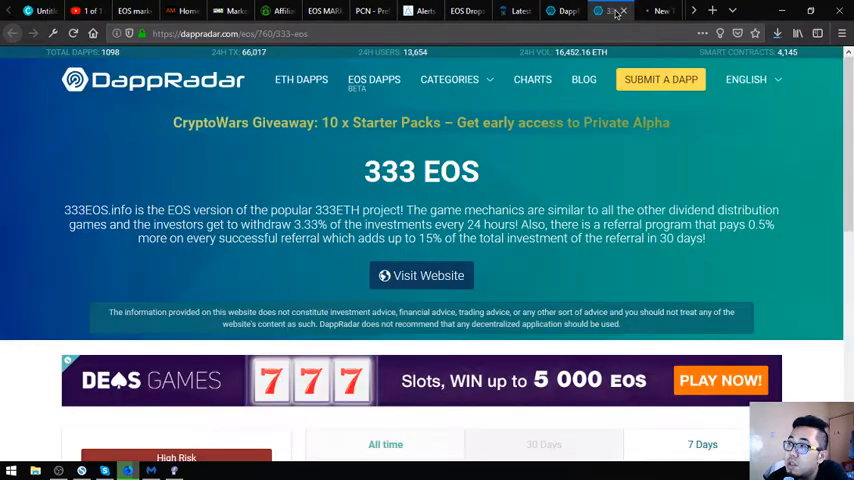
{"action": "left_click", "coordinate": [420, 275]}
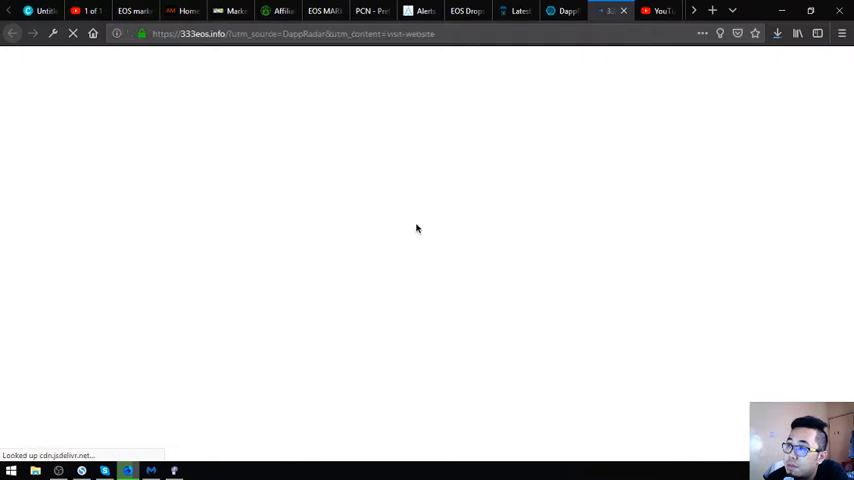
{"action": "mouse_move", "coordinate": [56, 238]}
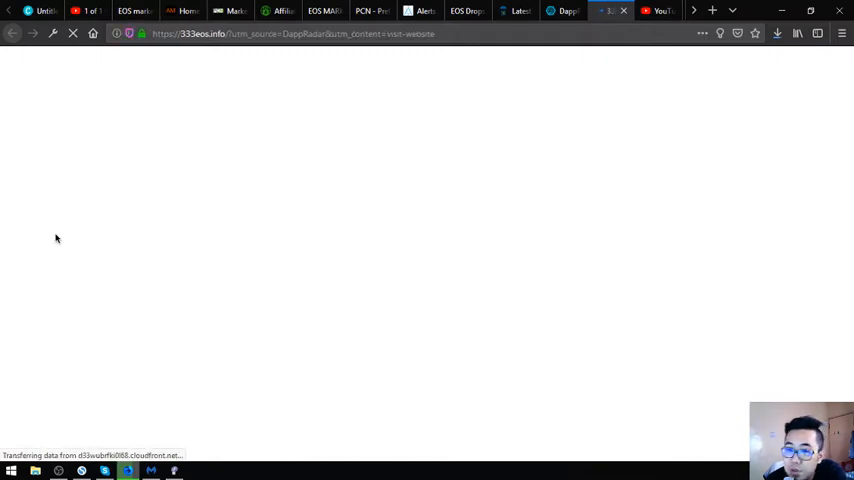
{"action": "mouse_move", "coordinate": [82, 204]}
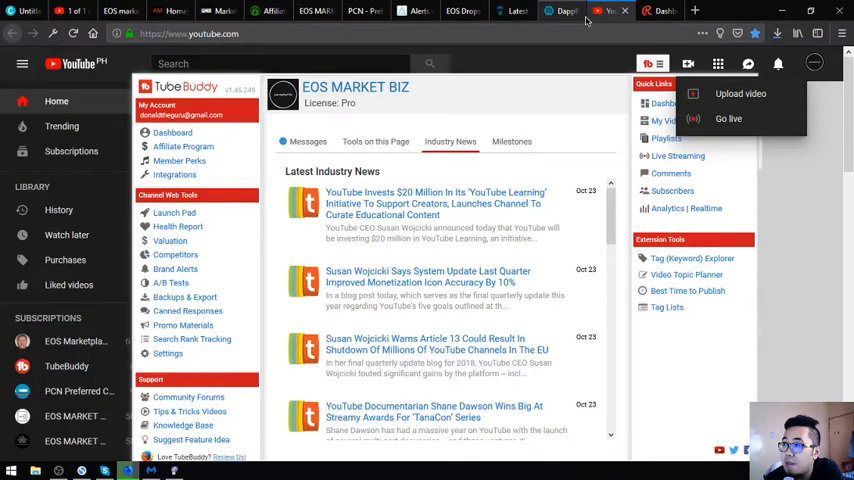
Step: Close the 333 EOS and DappRadar tabs, then load DappRadar in a new tab
{"action": "left_click", "coordinate": [560, 11]}
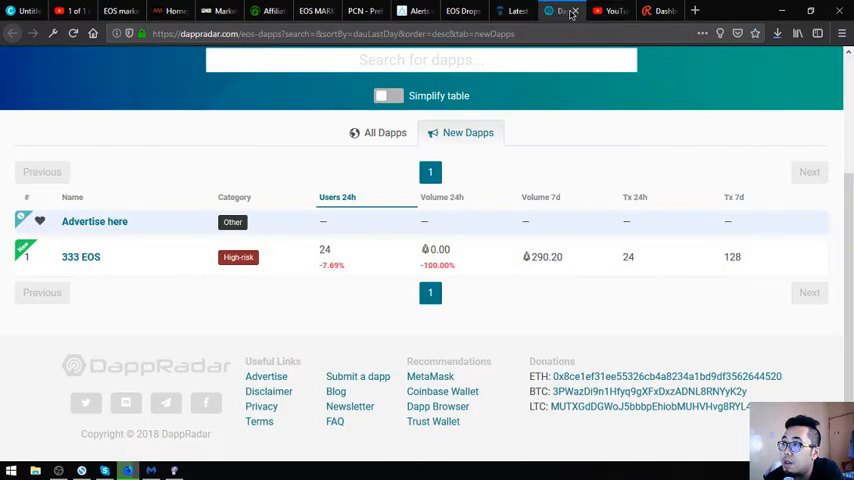
{"action": "left_click", "coordinate": [583, 11]}
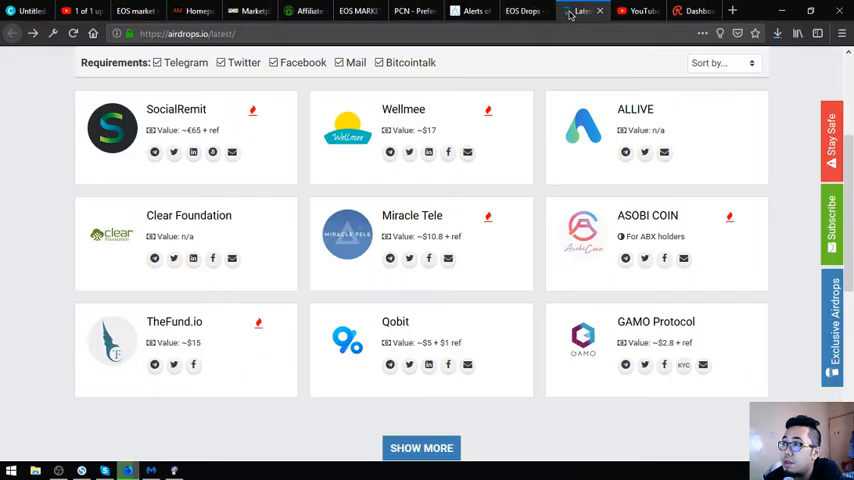
{"action": "left_click", "coordinate": [523, 11]}
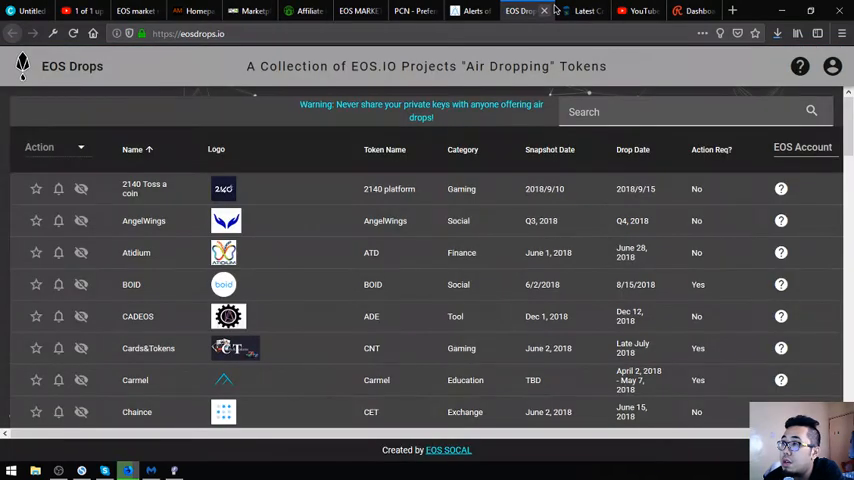
{"action": "left_click", "coordinate": [732, 11]}
{"action": "type", "text": "dapp"}
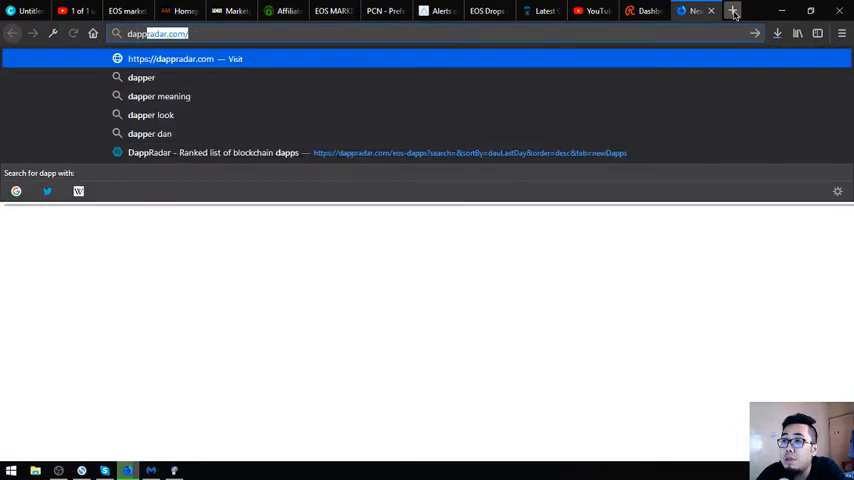
{"action": "key", "text": "Return"}
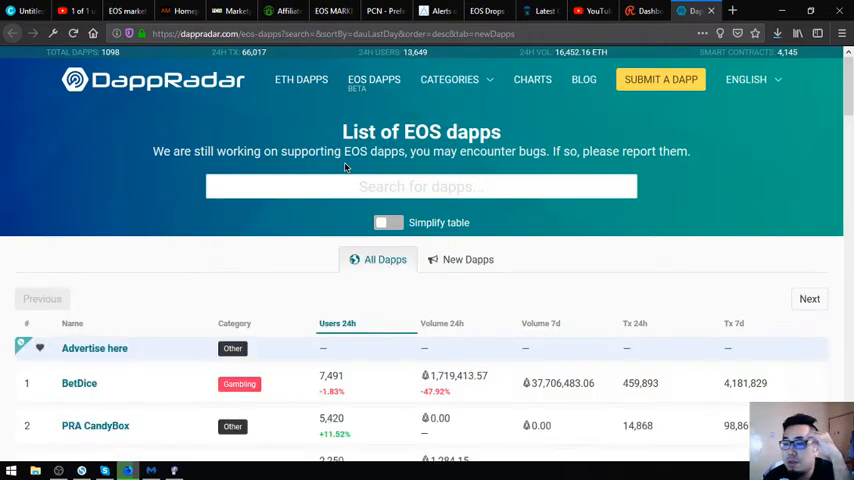
Step: View New Dapps, return to All Dapps, re-sort by Users 24h, and open BetDice
{"action": "left_click", "coordinate": [467, 259]}
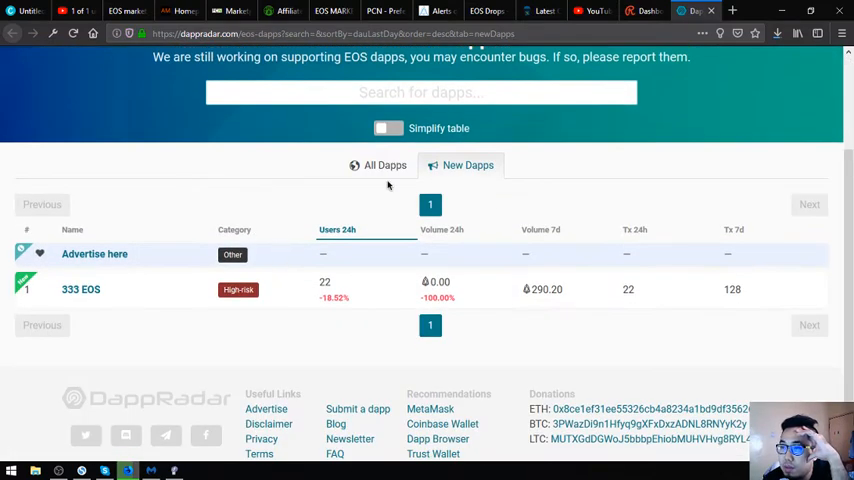
{"action": "left_click", "coordinate": [384, 165]}
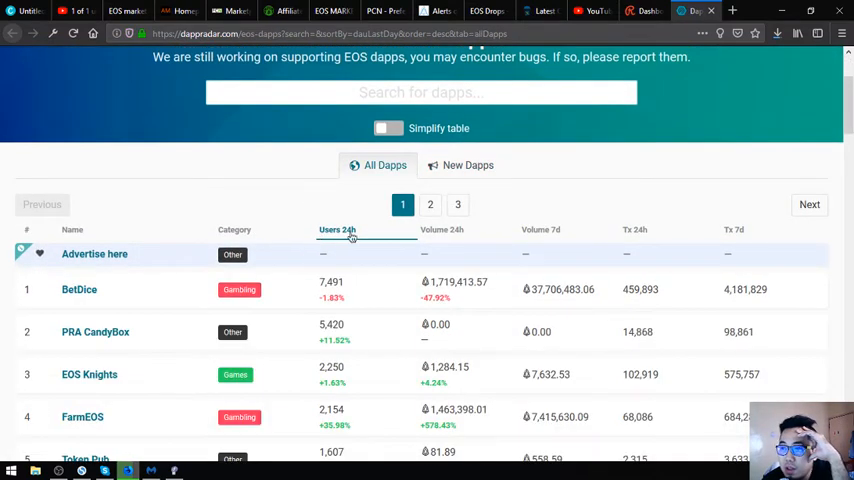
{"action": "left_click", "coordinate": [234, 229]}
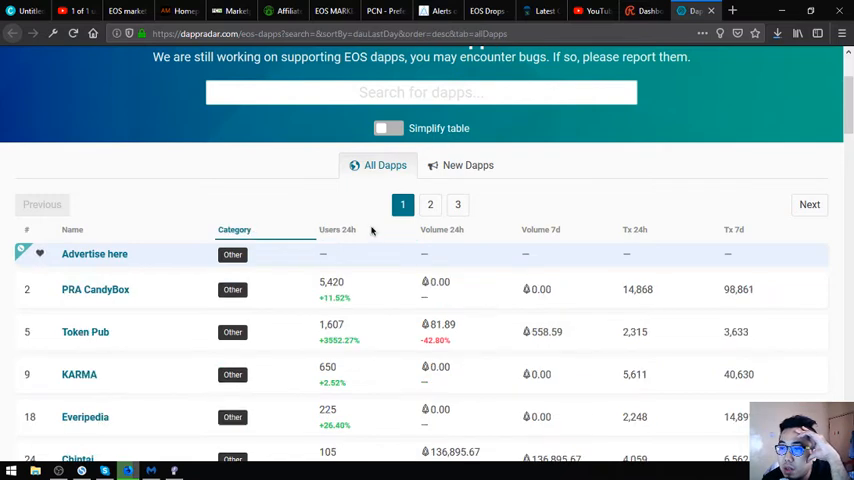
{"action": "left_click", "coordinate": [337, 229]}
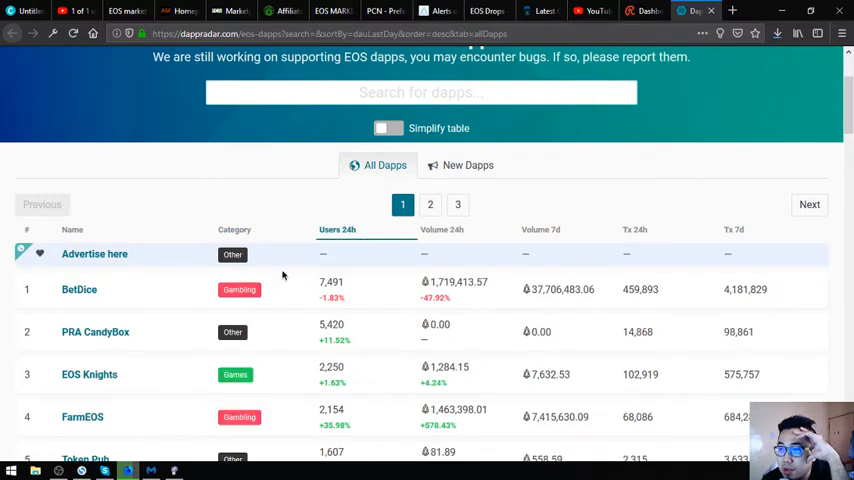
{"action": "mouse_move", "coordinate": [79, 289]}
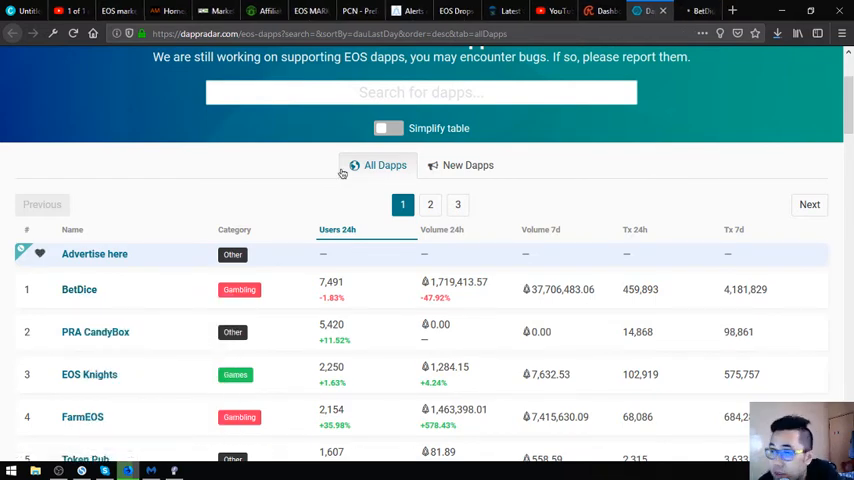
{"action": "left_click", "coordinate": [79, 289]}
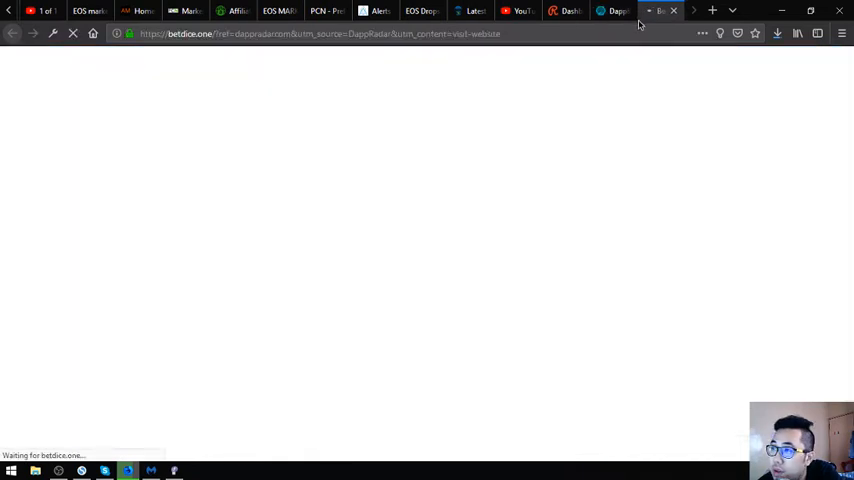
{"action": "mouse_move", "coordinate": [323, 90]}
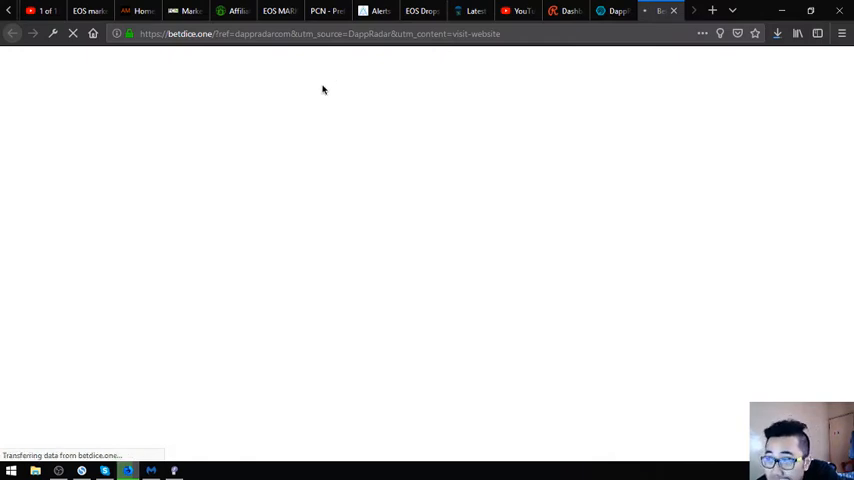
{"action": "mouse_move", "coordinate": [344, 152]}
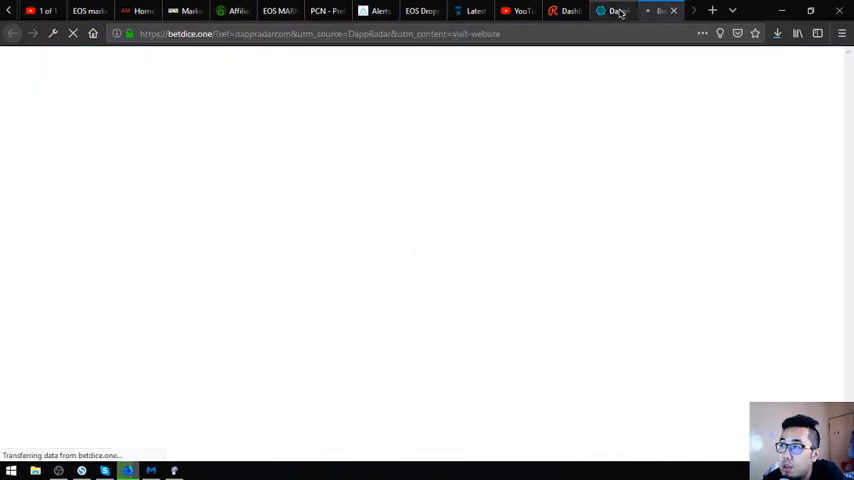
Step: Revisit the DappRadar EOS ranking, scroll the table, then switch to the BetDice tab
{"action": "left_click", "coordinate": [614, 11]}
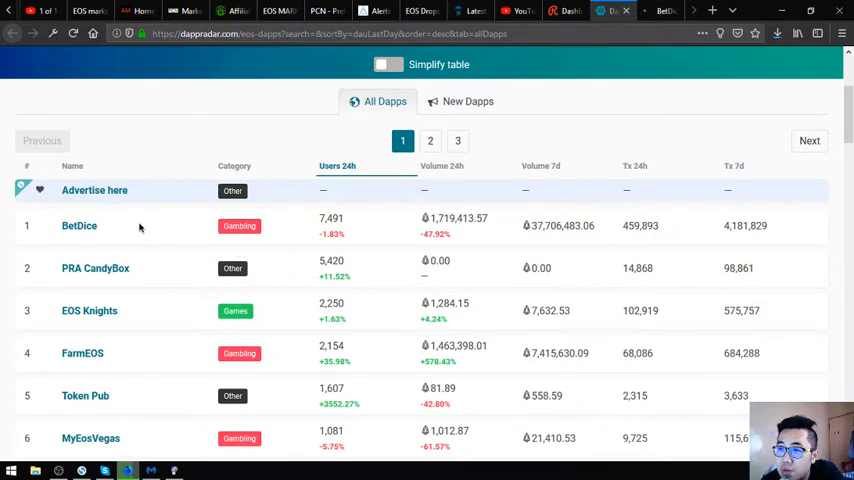
{"action": "mouse_move", "coordinate": [140, 226]}
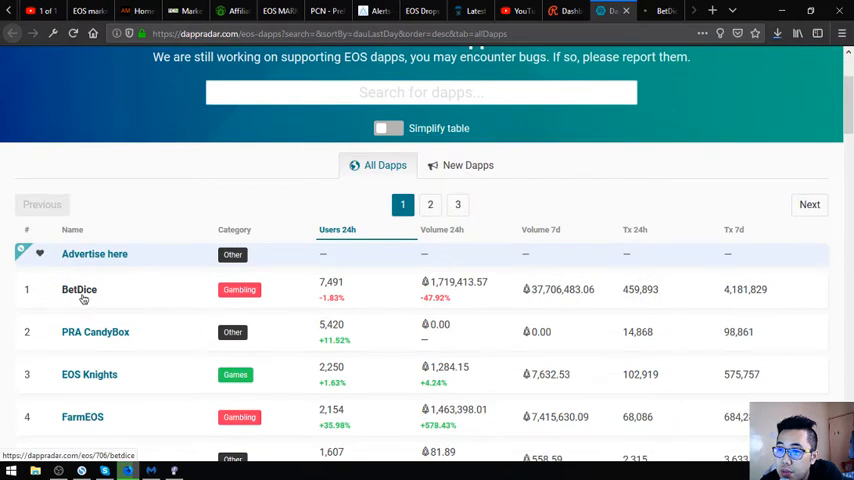
{"action": "scroll", "scroll_direction": "down", "scroll_amount": 3}
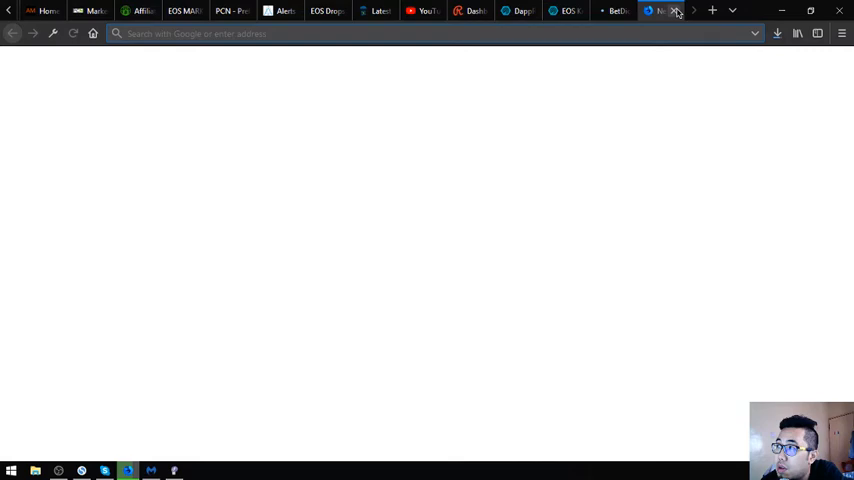
{"action": "left_click", "coordinate": [660, 11]}
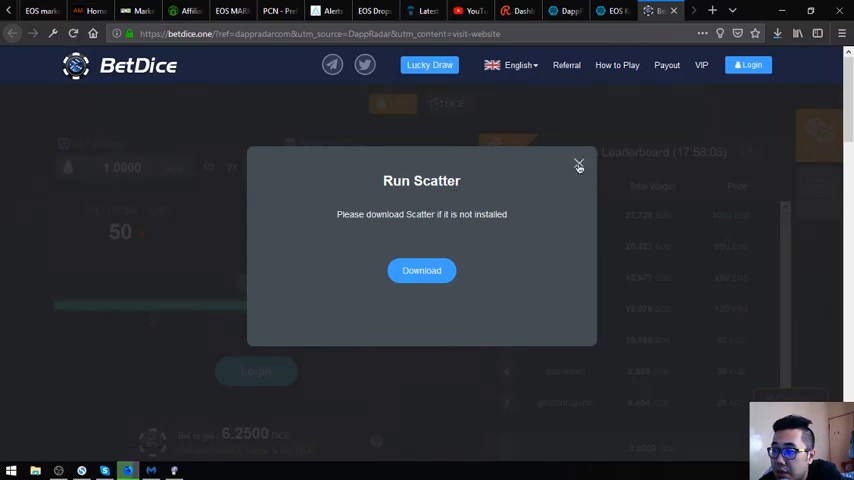
Step: Close BetDice's Run Scatter popup and switch back to the DappRadar tab
{"action": "left_click", "coordinate": [578, 164]}
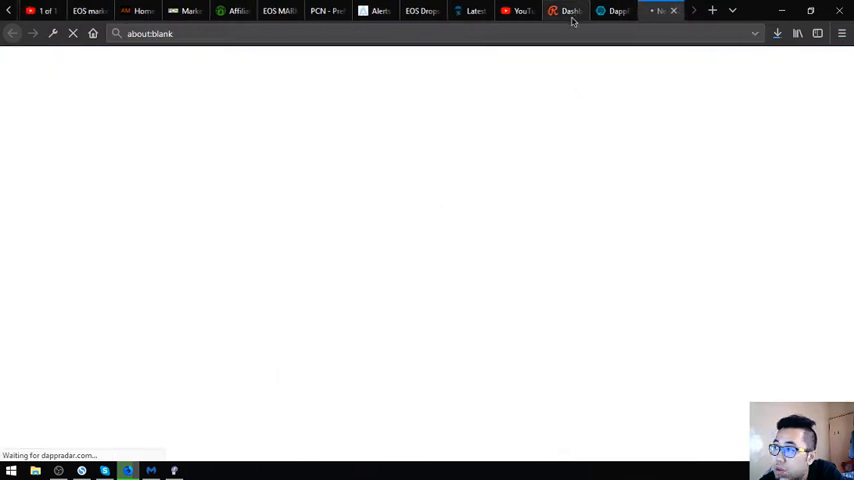
{"action": "left_click", "coordinate": [612, 11]}
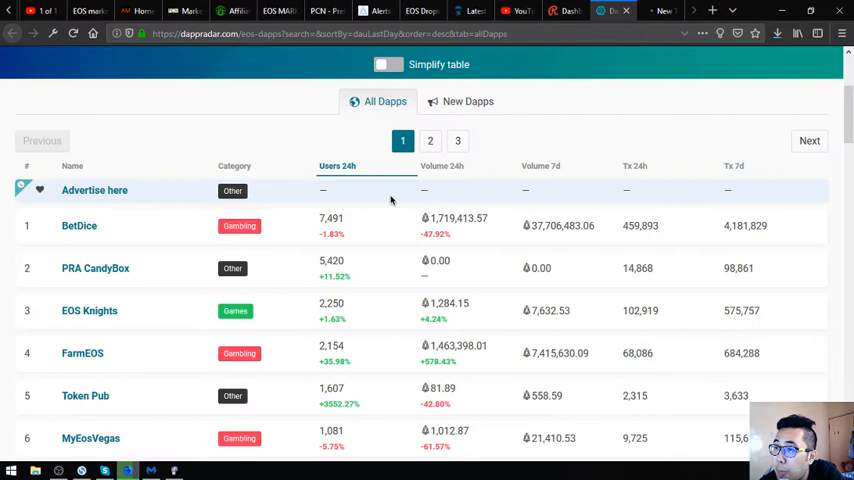
Step: Open EOS Knights' website separately and scroll through its platforms, features and milestones
{"action": "right_click", "coordinate": [77, 291]}
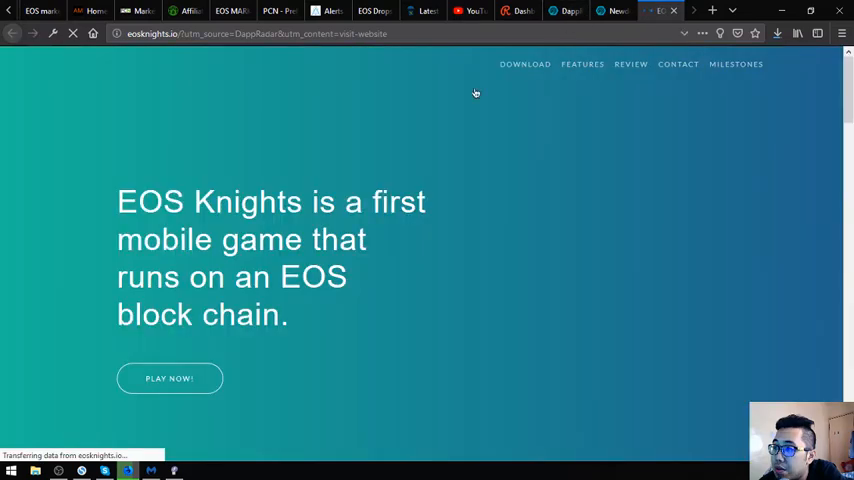
{"action": "mouse_move", "coordinate": [410, 196]}
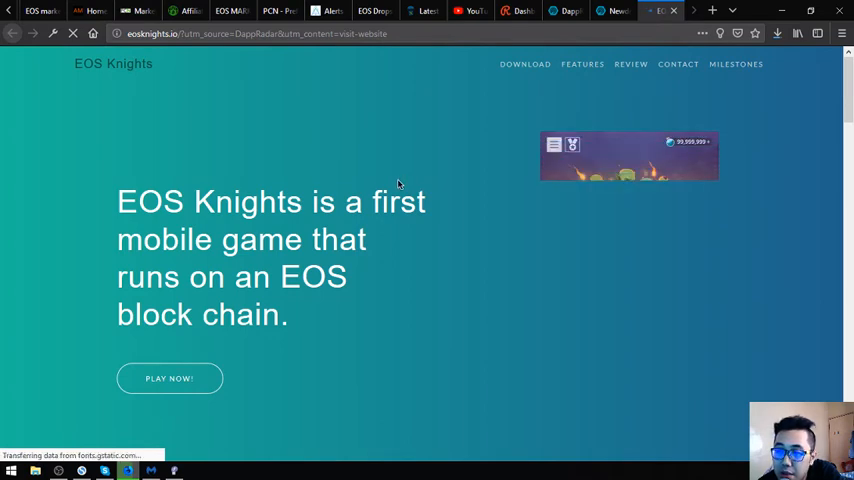
{"action": "scroll", "scroll_direction": "down", "scroll_amount": 3}
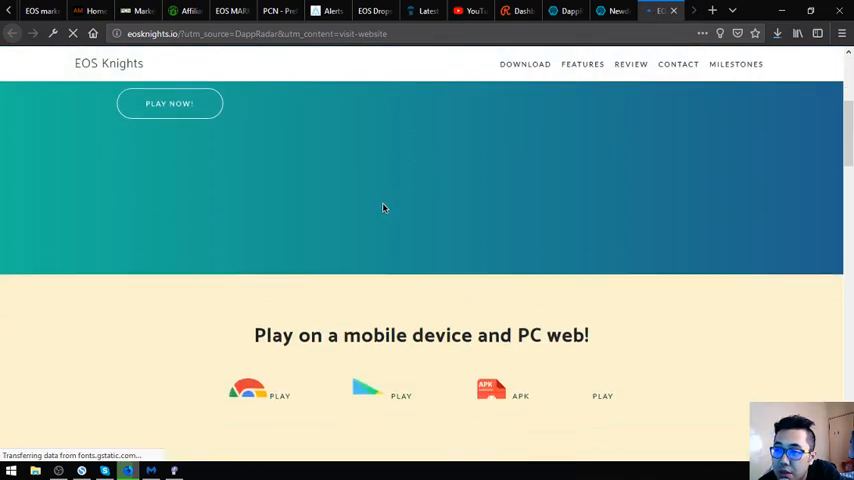
{"action": "scroll", "scroll_direction": "down", "scroll_amount": 3}
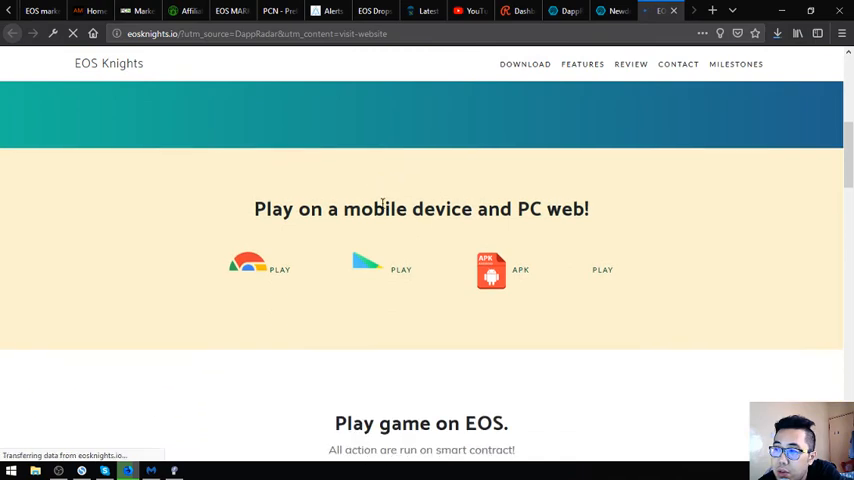
{"action": "scroll", "scroll_direction": "down", "scroll_amount": 3}
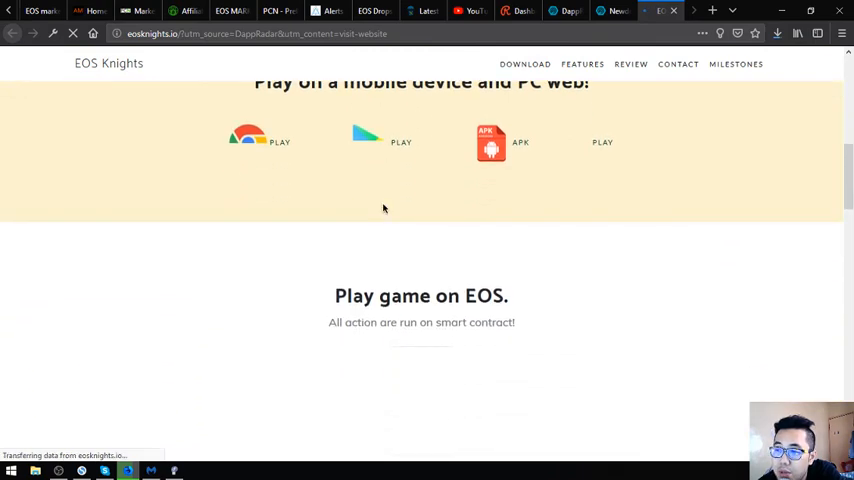
{"action": "scroll", "scroll_direction": "down", "scroll_amount": 3}
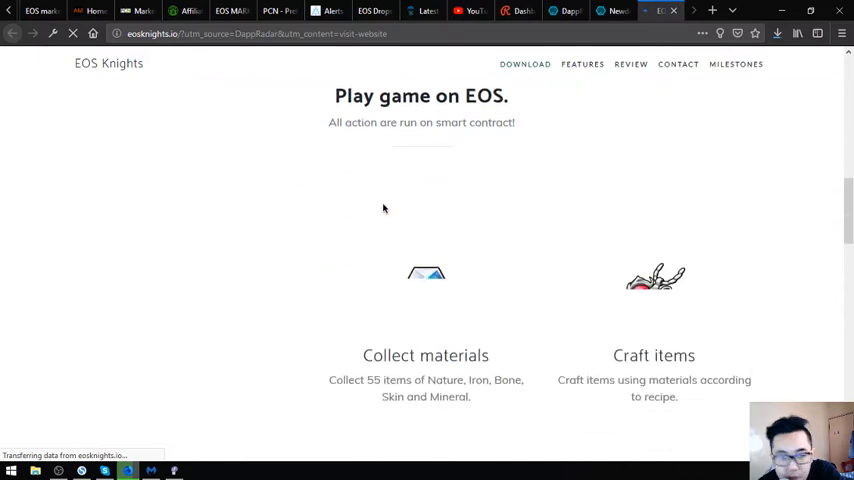
{"action": "scroll", "scroll_direction": "down", "scroll_amount": 3}
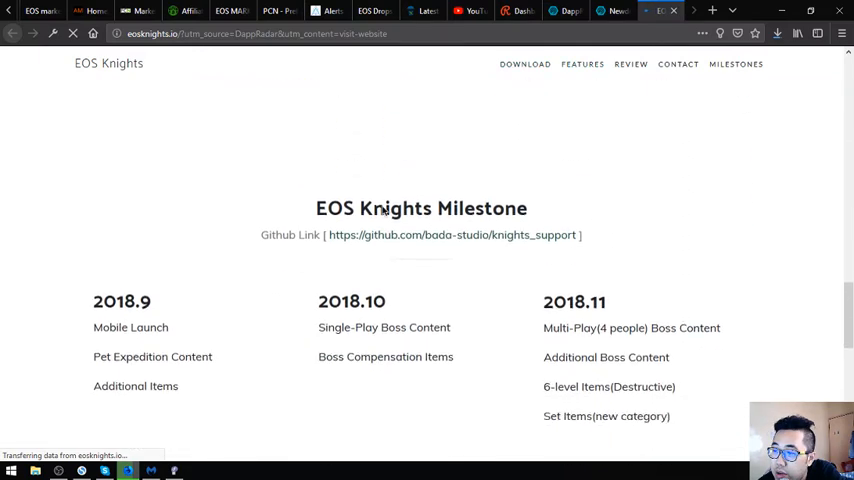
{"action": "scroll", "scroll_direction": "down", "scroll_amount": 3}
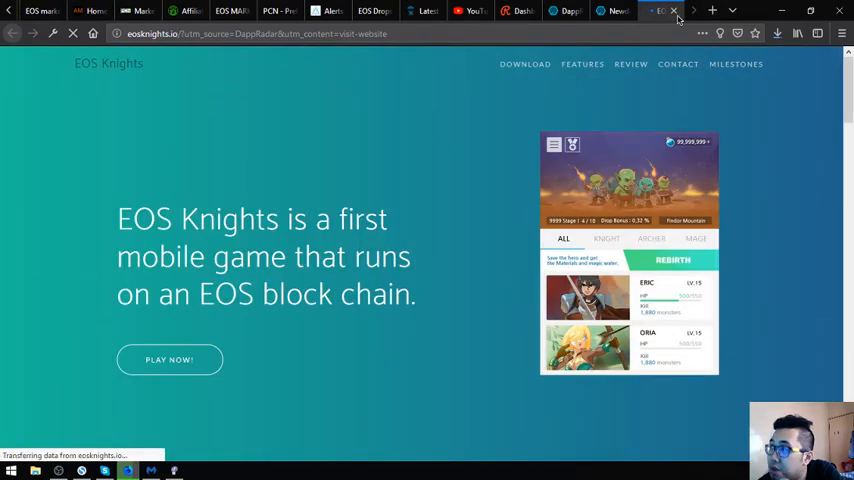
Step: Close the EOS Knights tab and open Newdex's DappRadar page
{"action": "left_click", "coordinate": [652, 11]}
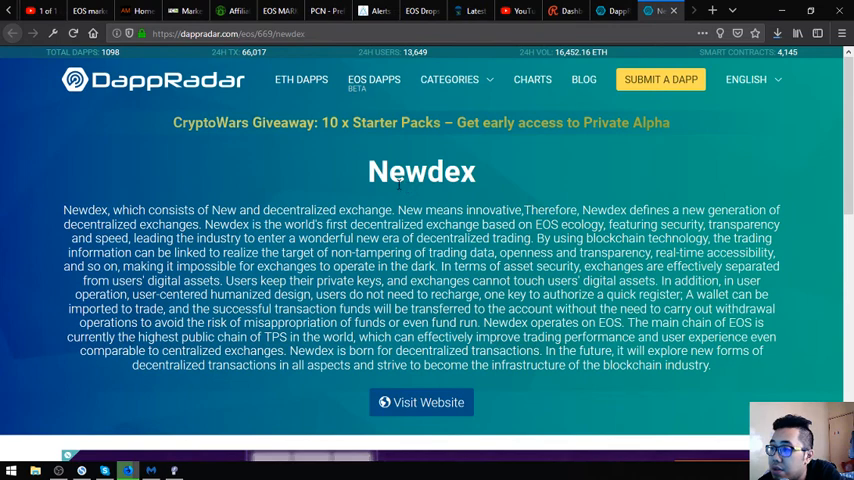
{"action": "double_click", "coordinate": [420, 171]}
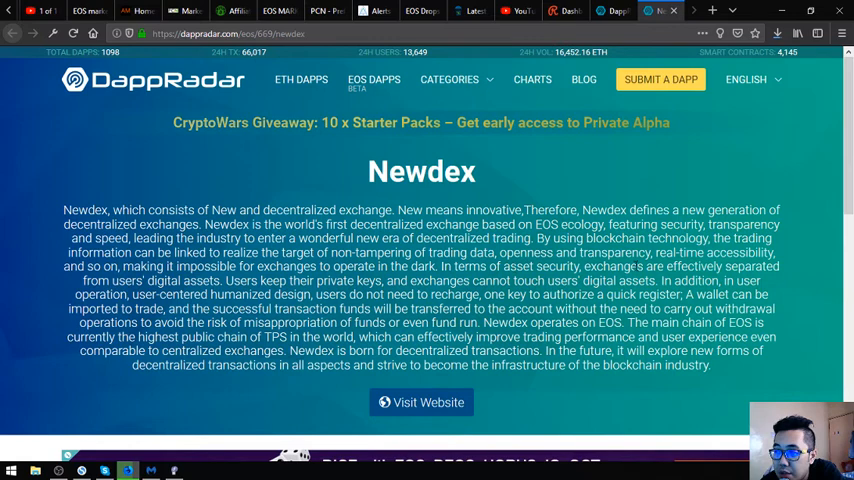
{"action": "mouse_move", "coordinate": [783, 277]}
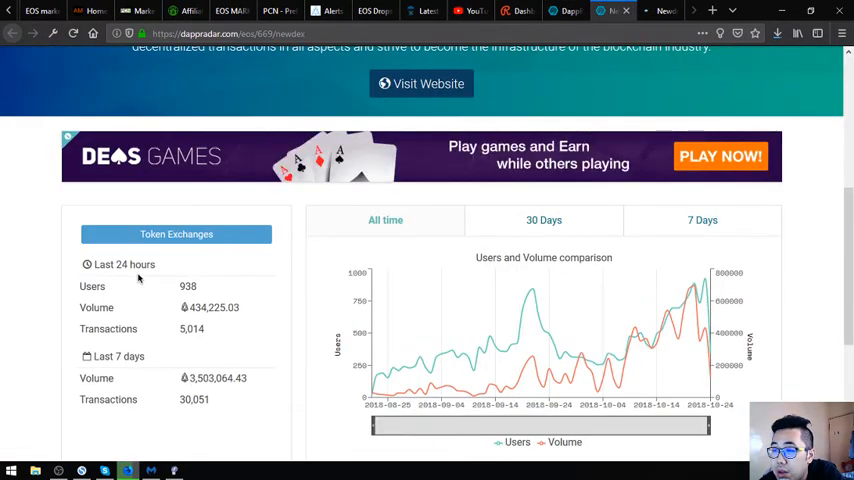
Step: Open the newdex.io exchange site and scroll down to its EOS trading pairs
{"action": "double_click", "coordinate": [188, 286]}
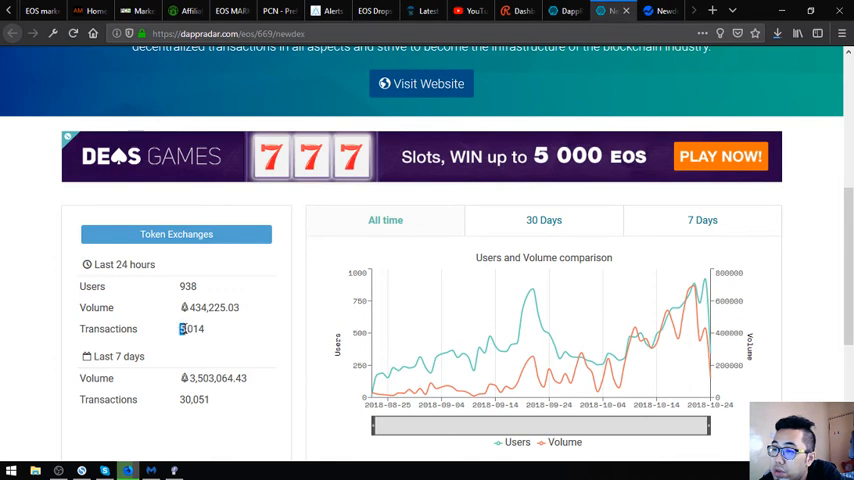
{"action": "left_click", "coordinate": [421, 83]}
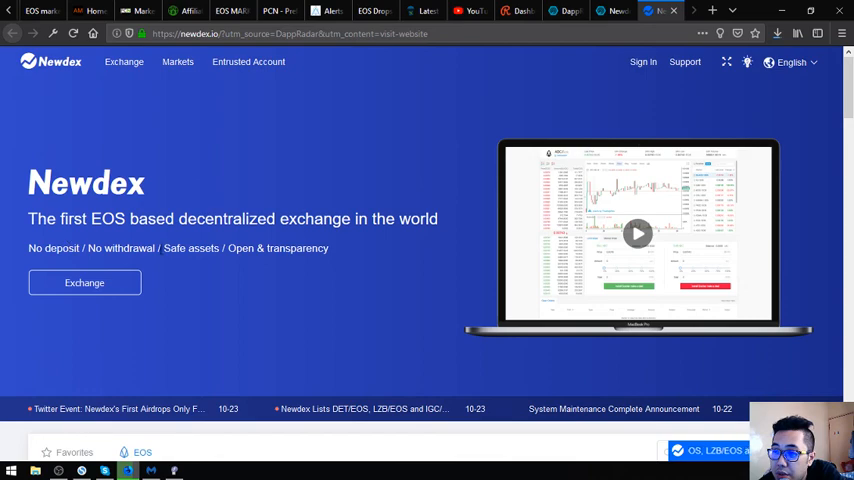
{"action": "scroll", "scroll_direction": "down", "scroll_amount": 3}
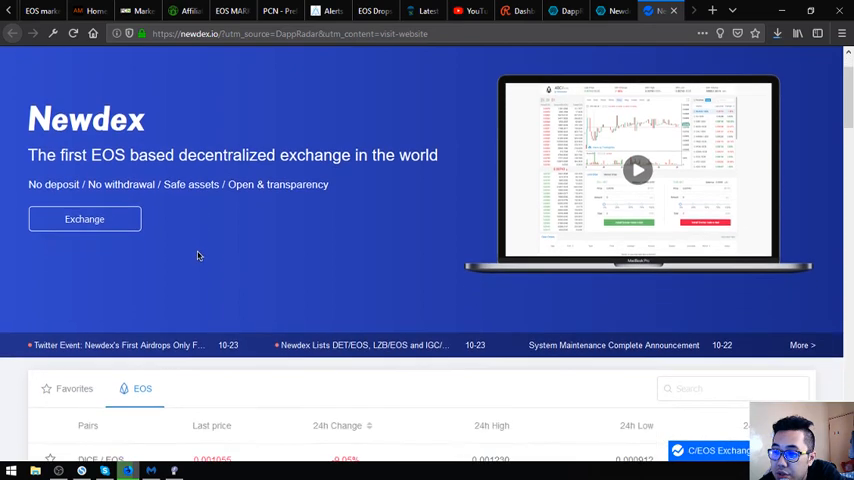
{"action": "scroll", "scroll_direction": "down", "scroll_amount": 3}
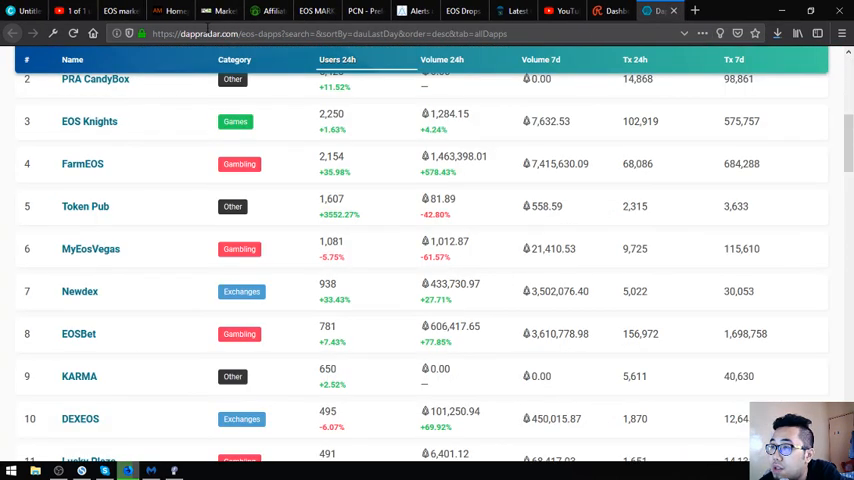
Step: Switch to eosmarket.biz and scroll past useful links and videos to the FAQ
{"action": "left_click", "coordinate": [115, 11]}
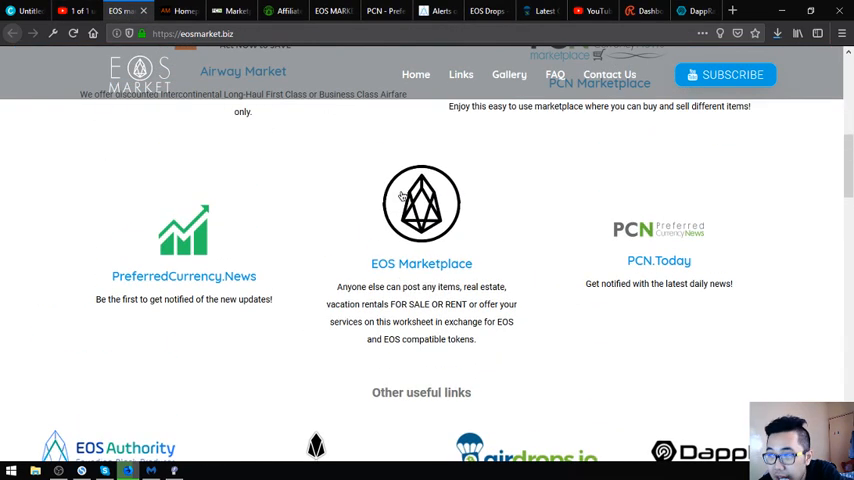
{"action": "scroll", "scroll_direction": "down", "scroll_amount": 3}
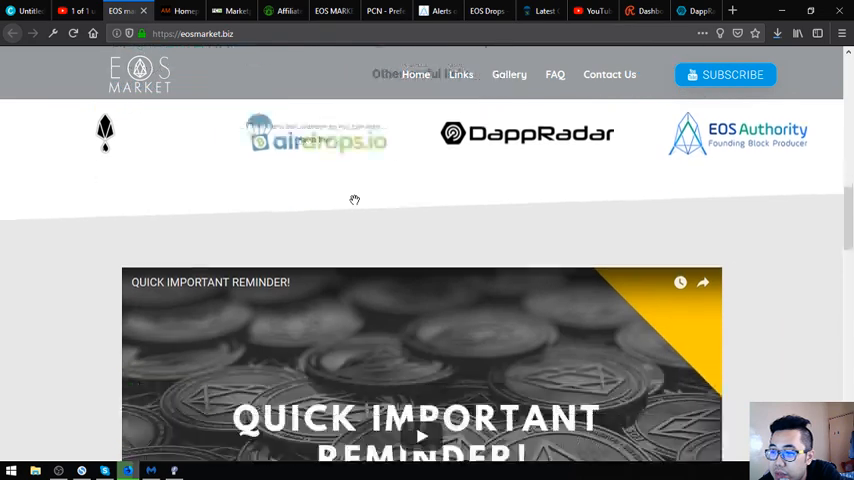
{"action": "scroll", "scroll_direction": "down", "scroll_amount": 3}
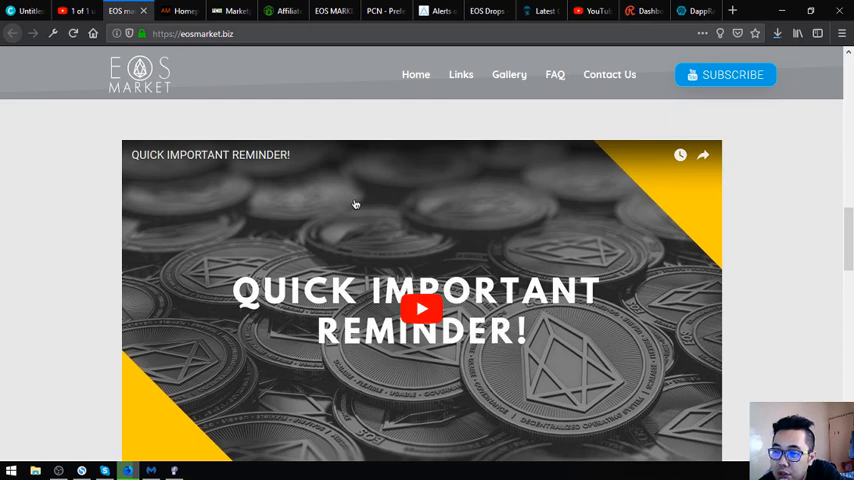
{"action": "scroll", "scroll_direction": "down", "scroll_amount": 3}
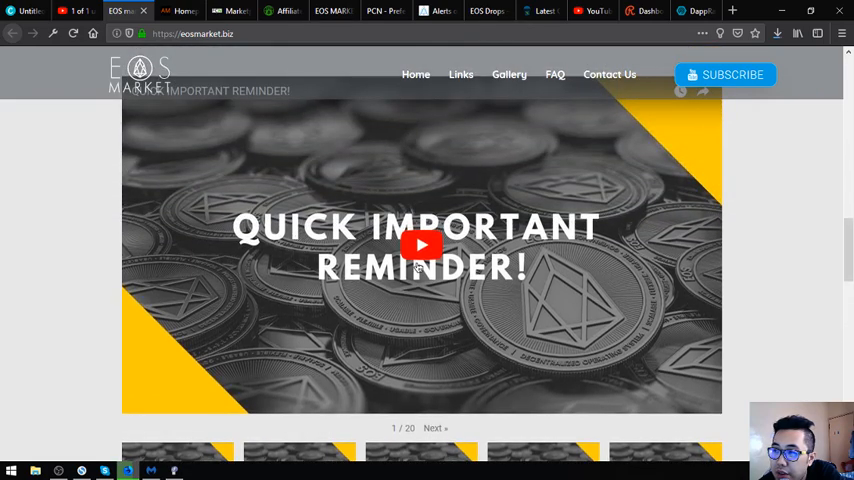
{"action": "scroll", "scroll_direction": "down", "scroll_amount": 3}
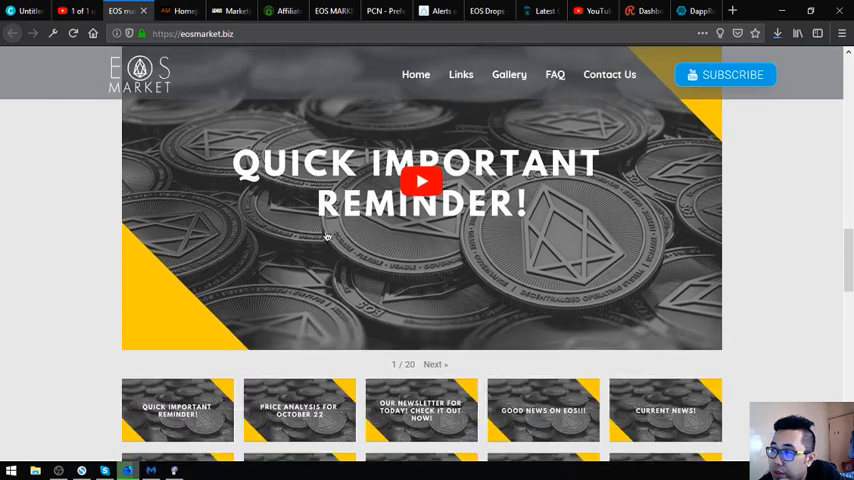
{"action": "left_click", "coordinate": [554, 74]}
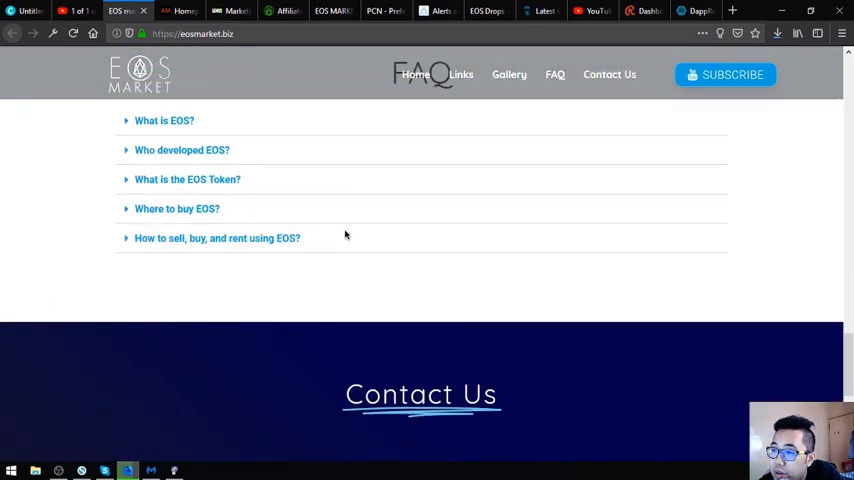